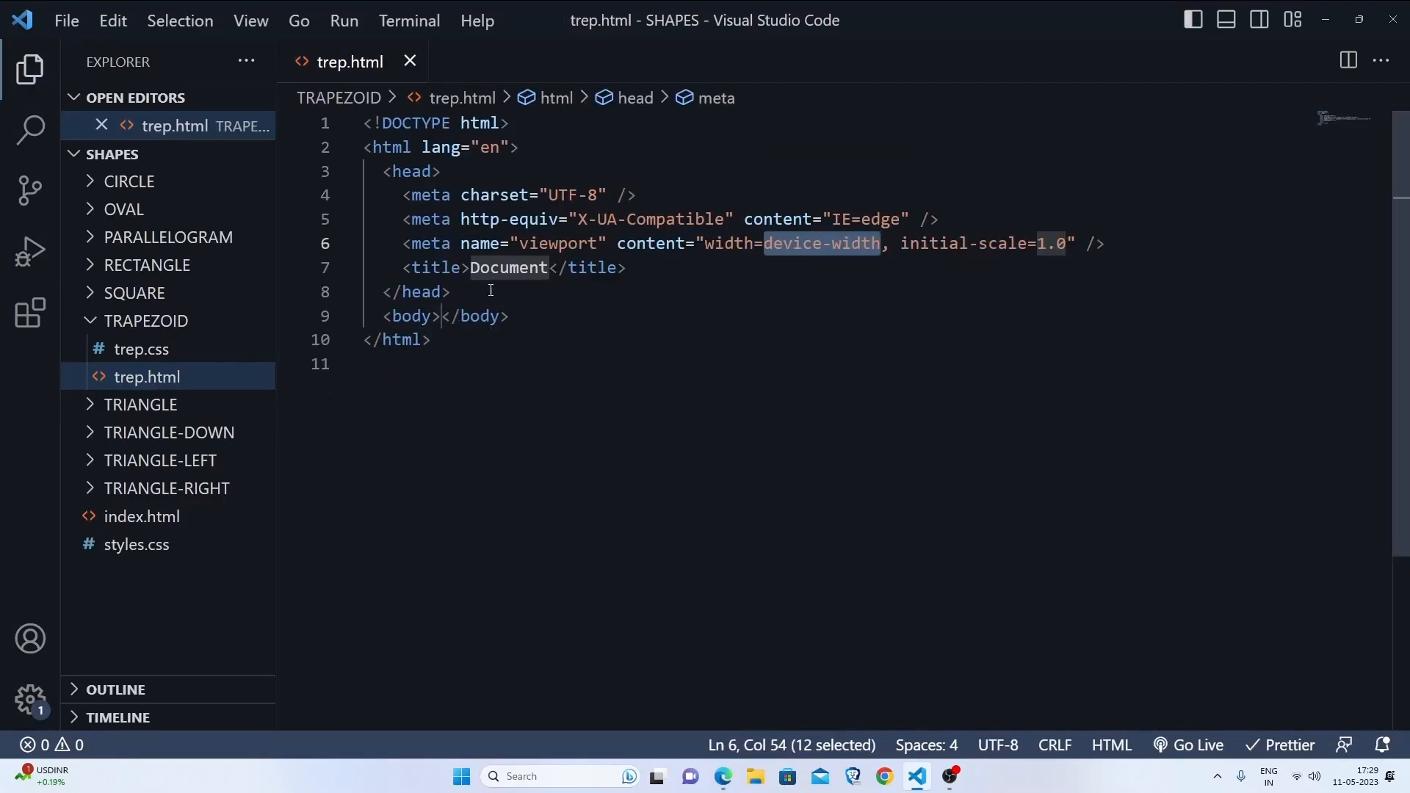
- Title the page Trapezoid, link trep.css and add a div.trap via the .trap Emmet abbreviation
text(Tra)
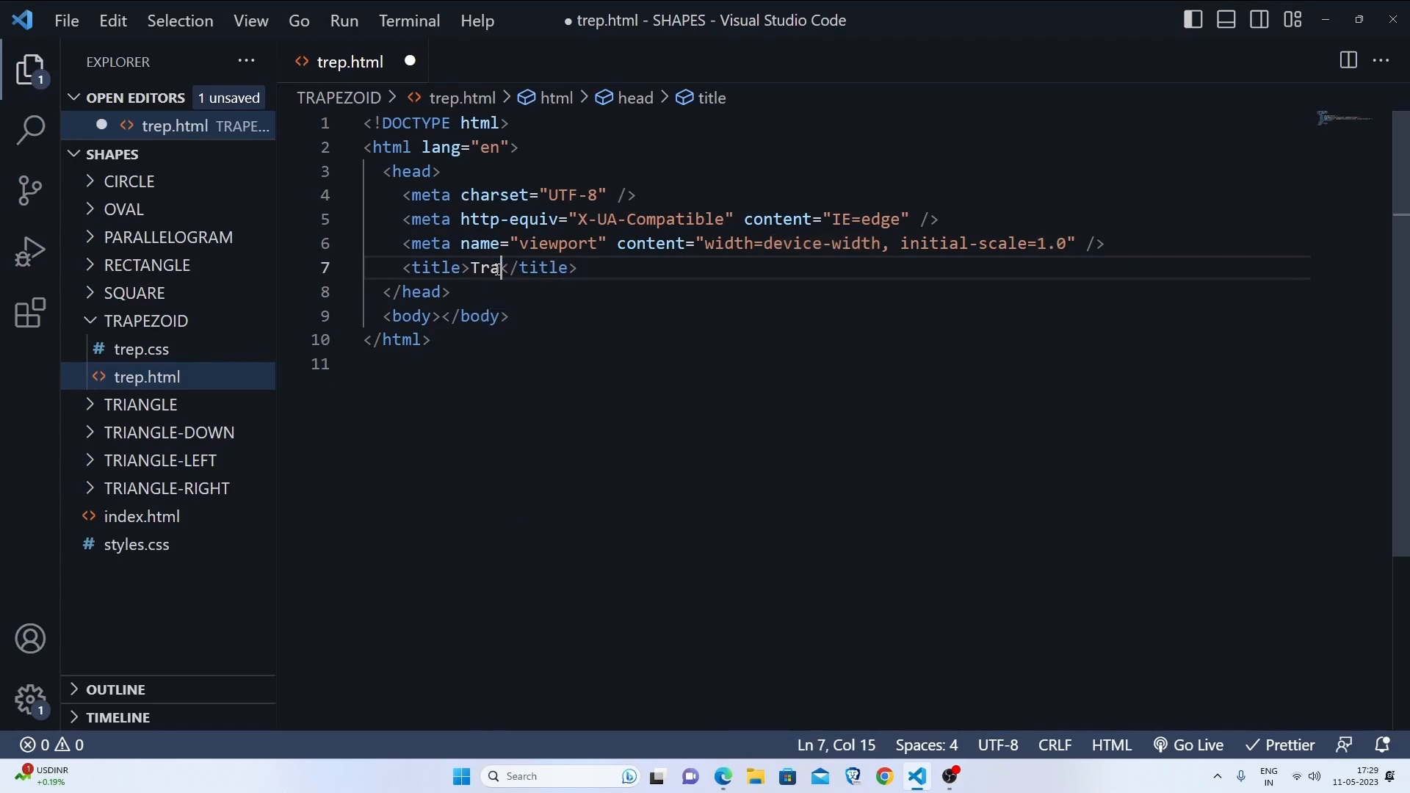
text(pezoid)
text(<link rel="stylesheet" href="">)
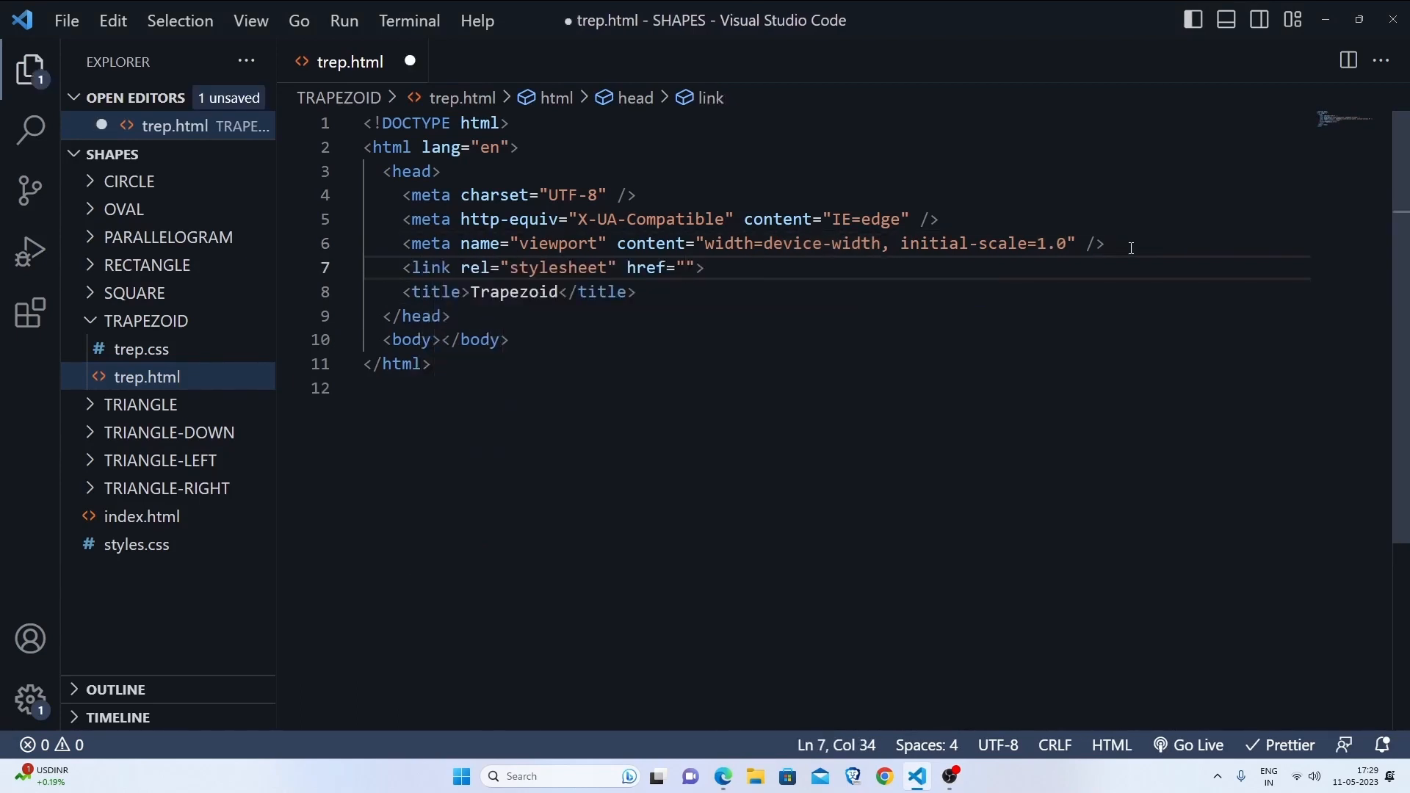
text(tra)
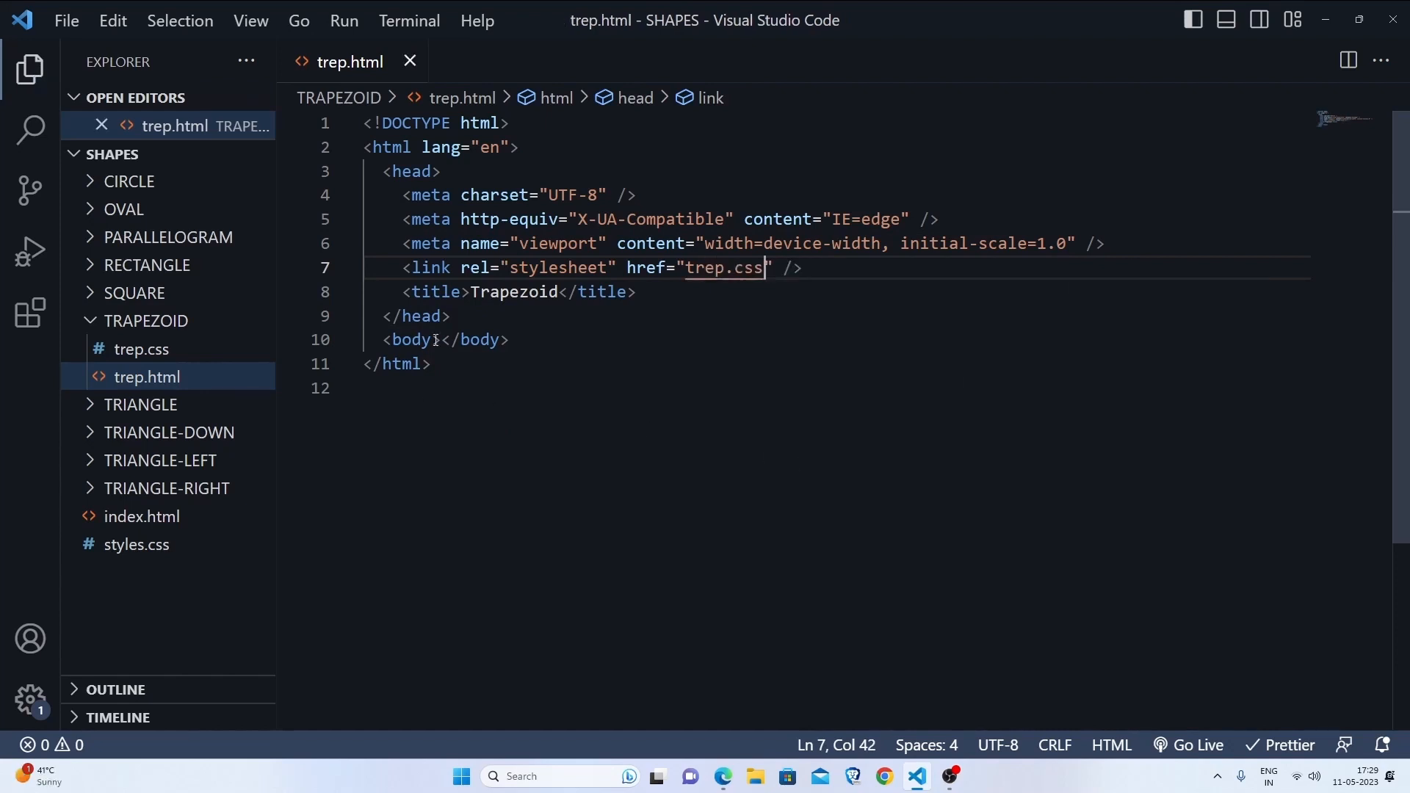
text(.t)
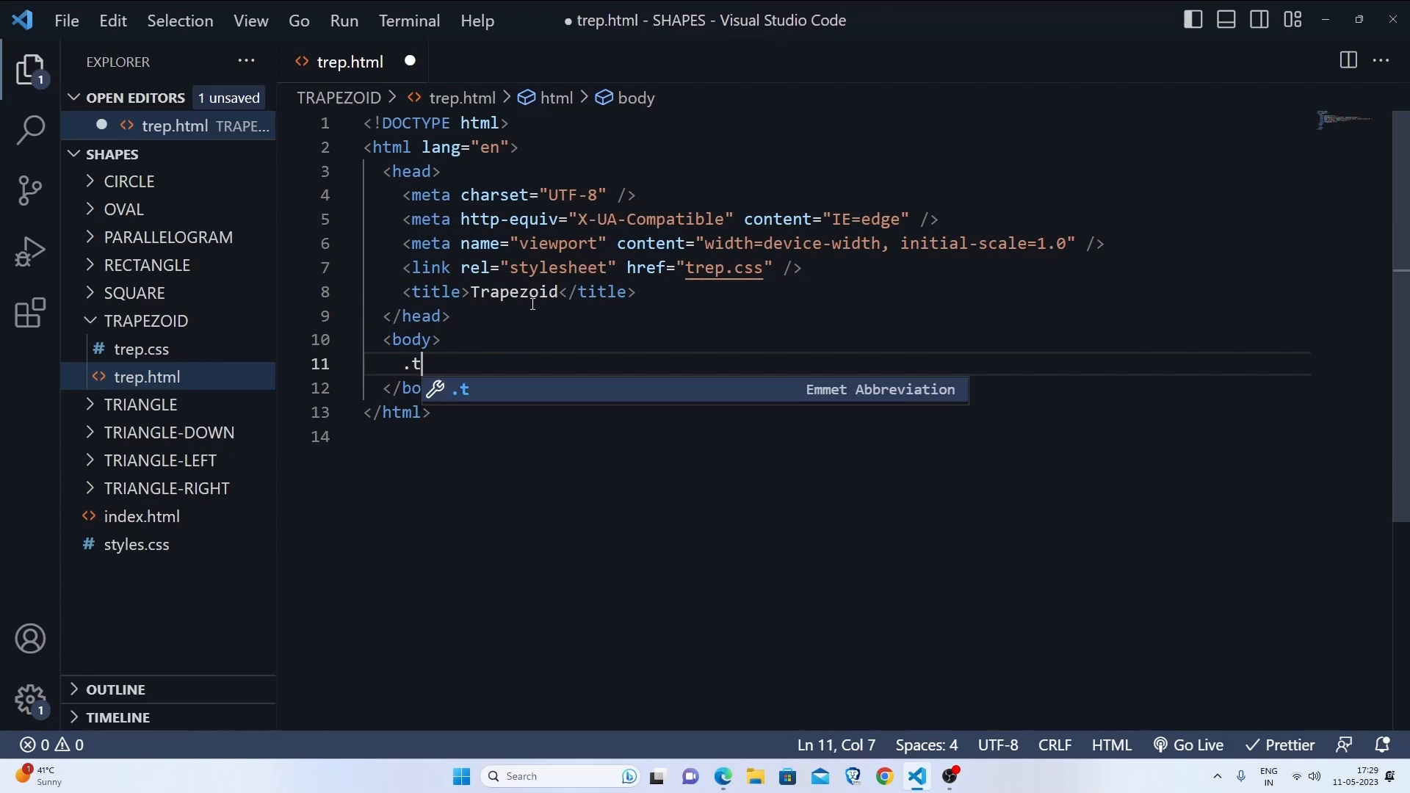
text(rap"></div>)
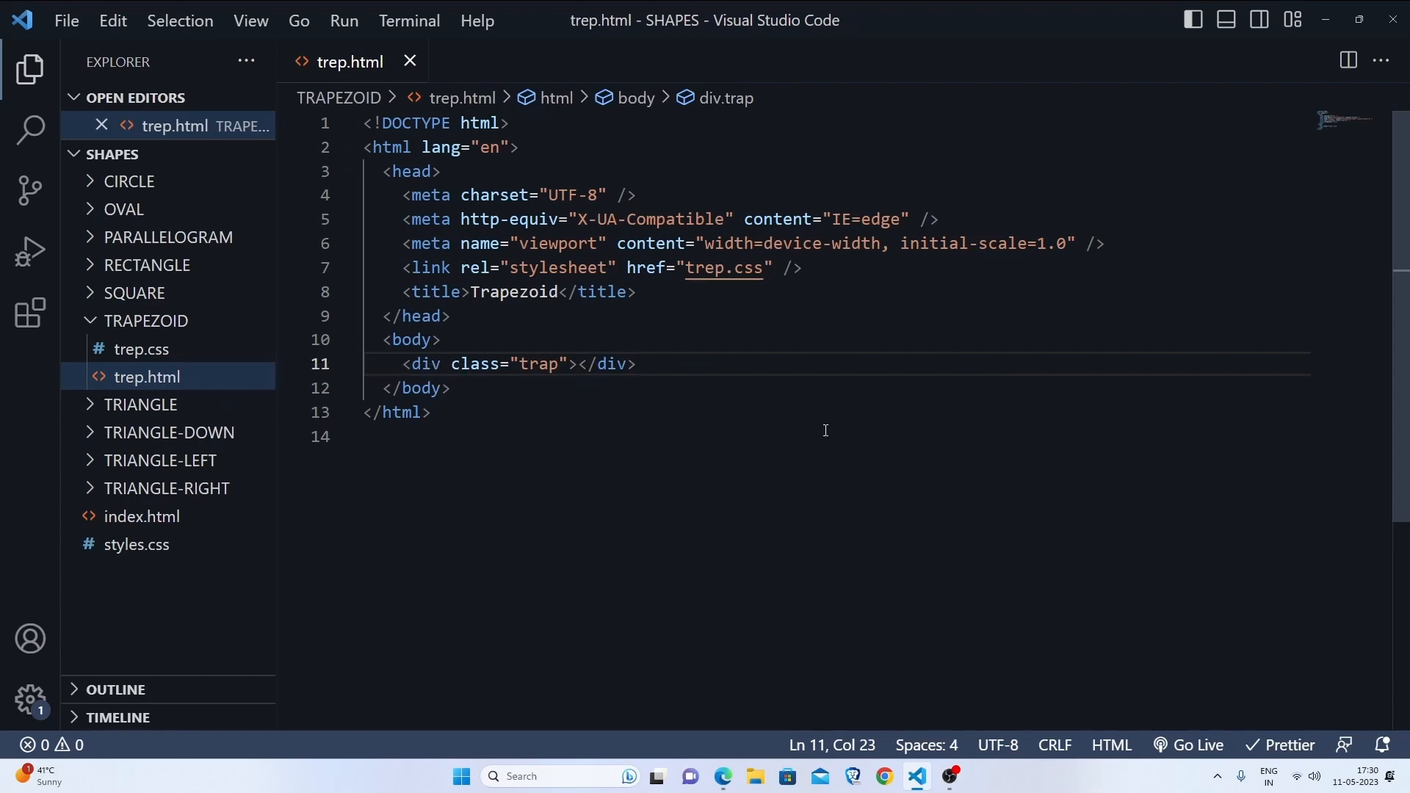
mouse_move(1187, 731)
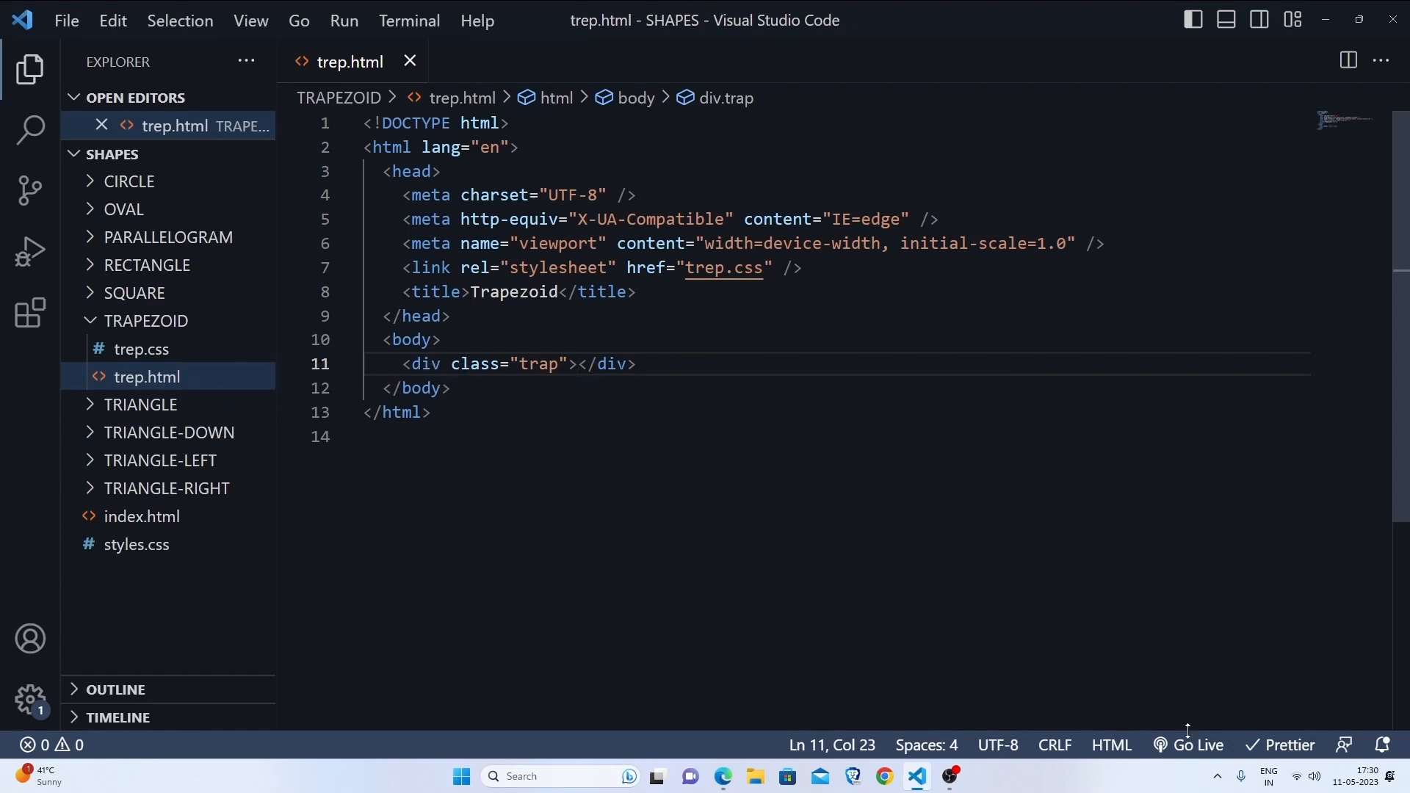
- In trep.css, write a .trap rule with width: 100px
click(141, 349)
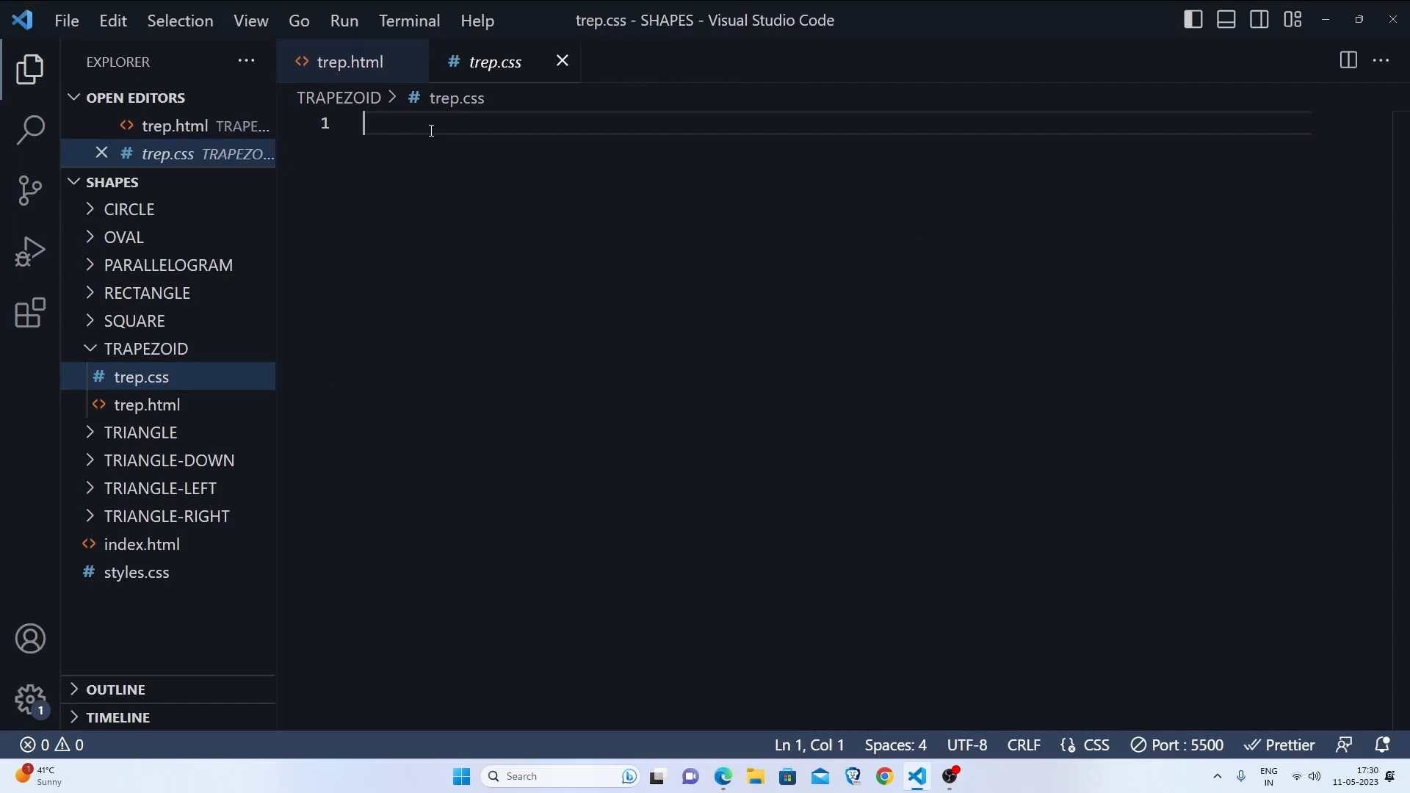
text(.tr)
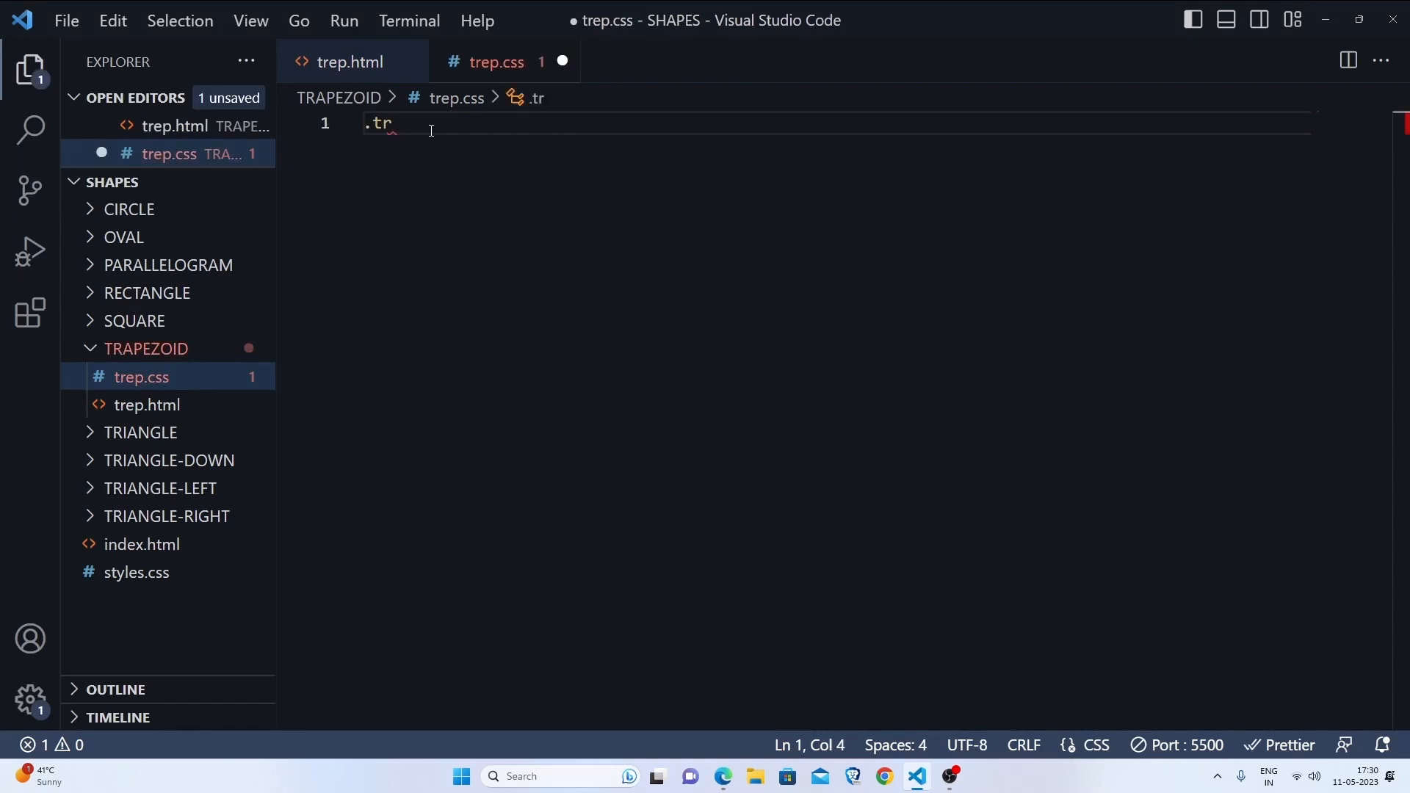
text(ap{)
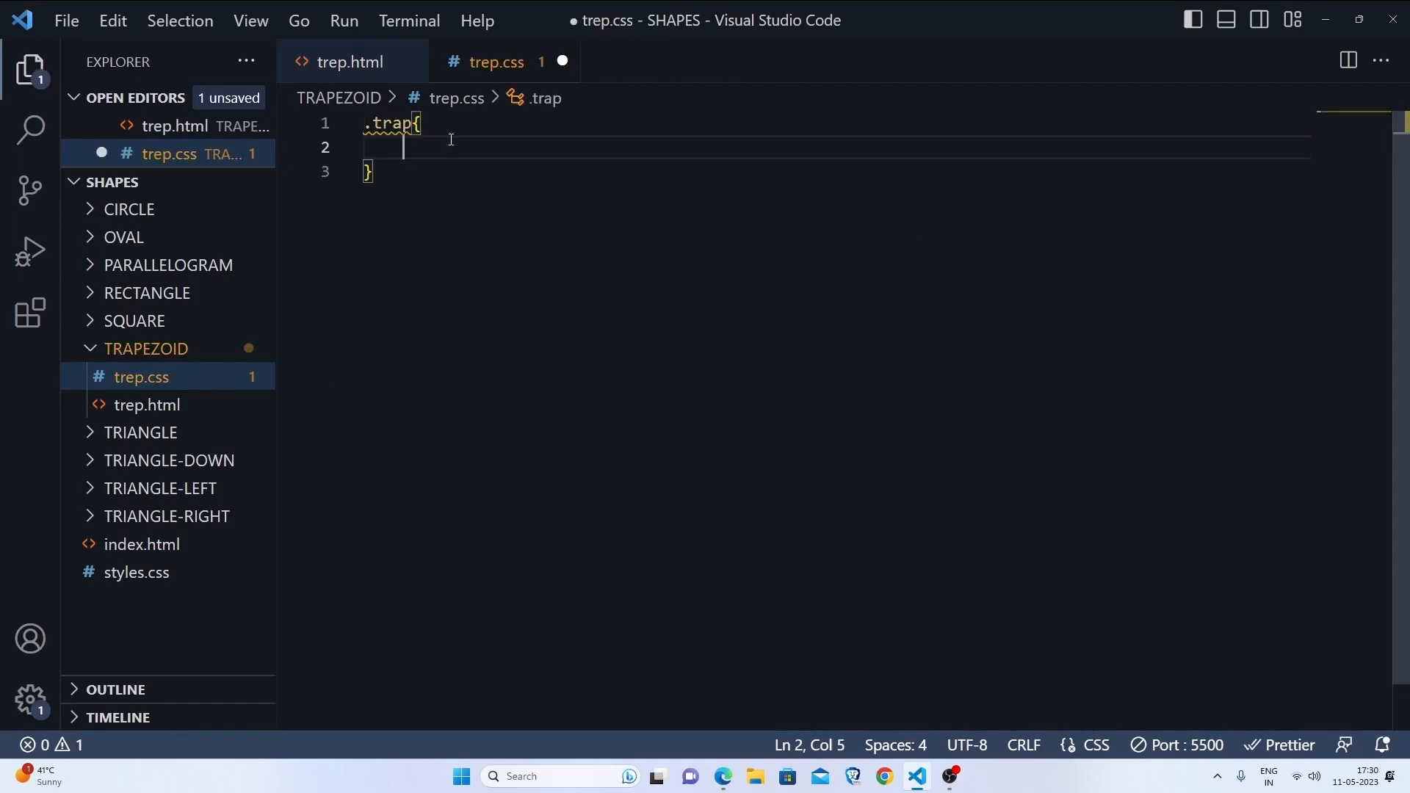
text(width: ;)
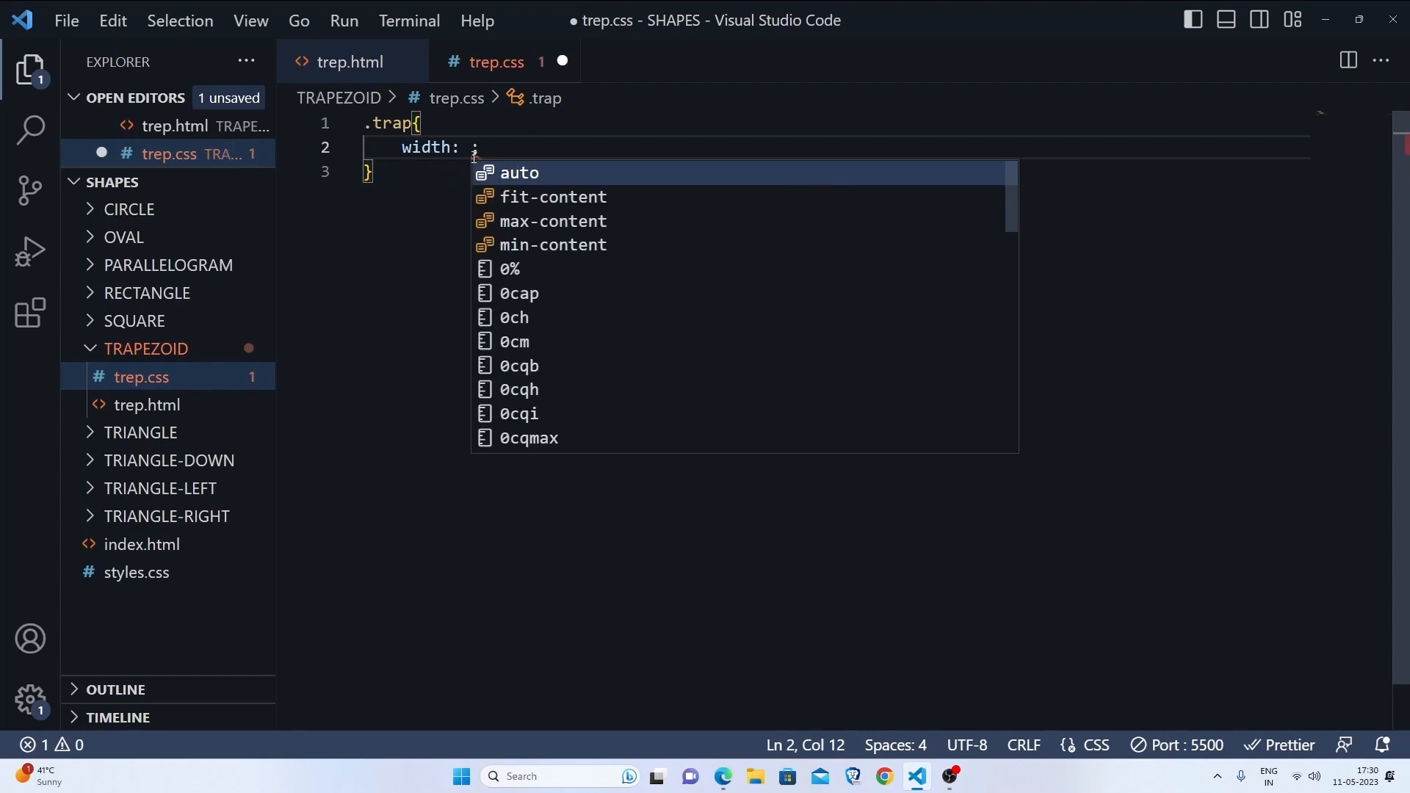
text(100px;)
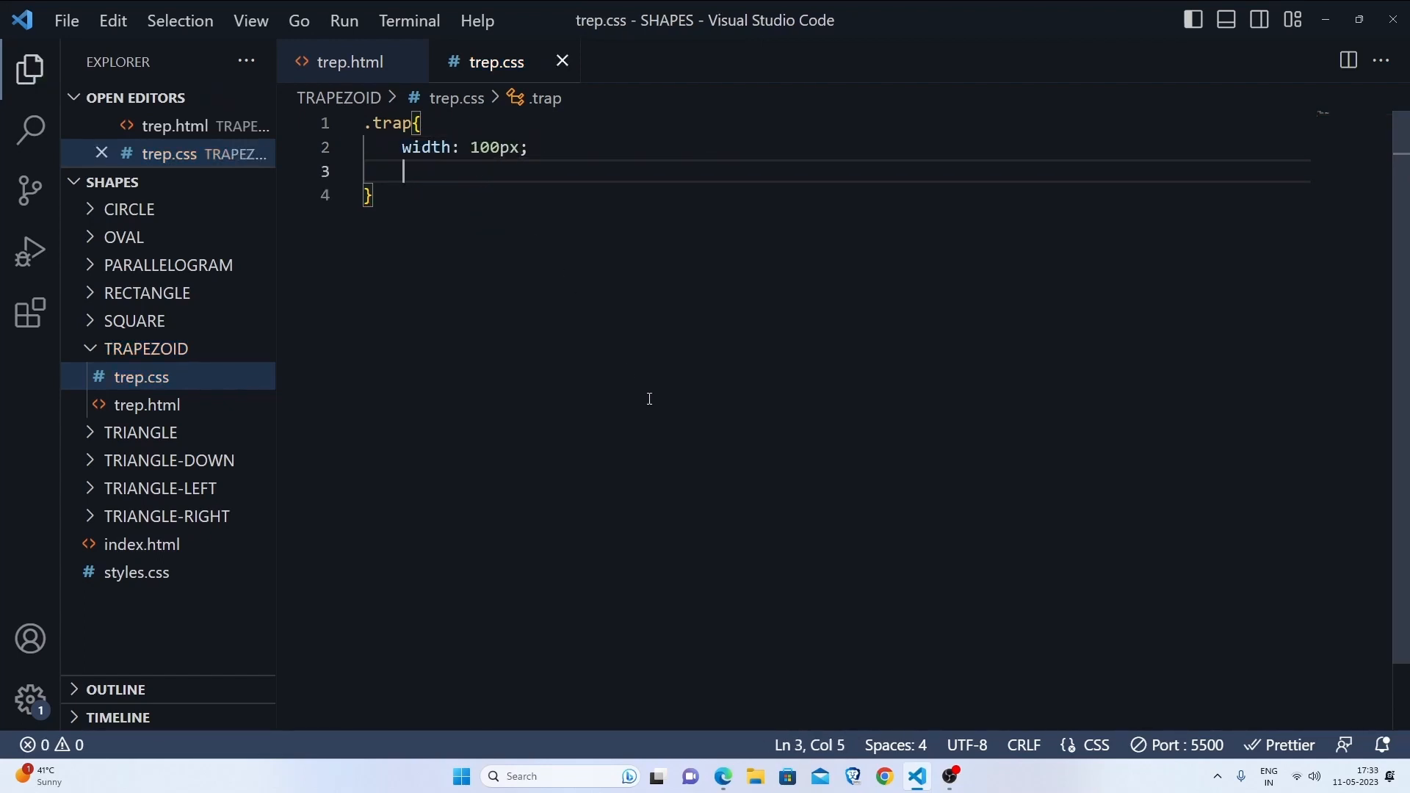
mouse_move(782, 574)
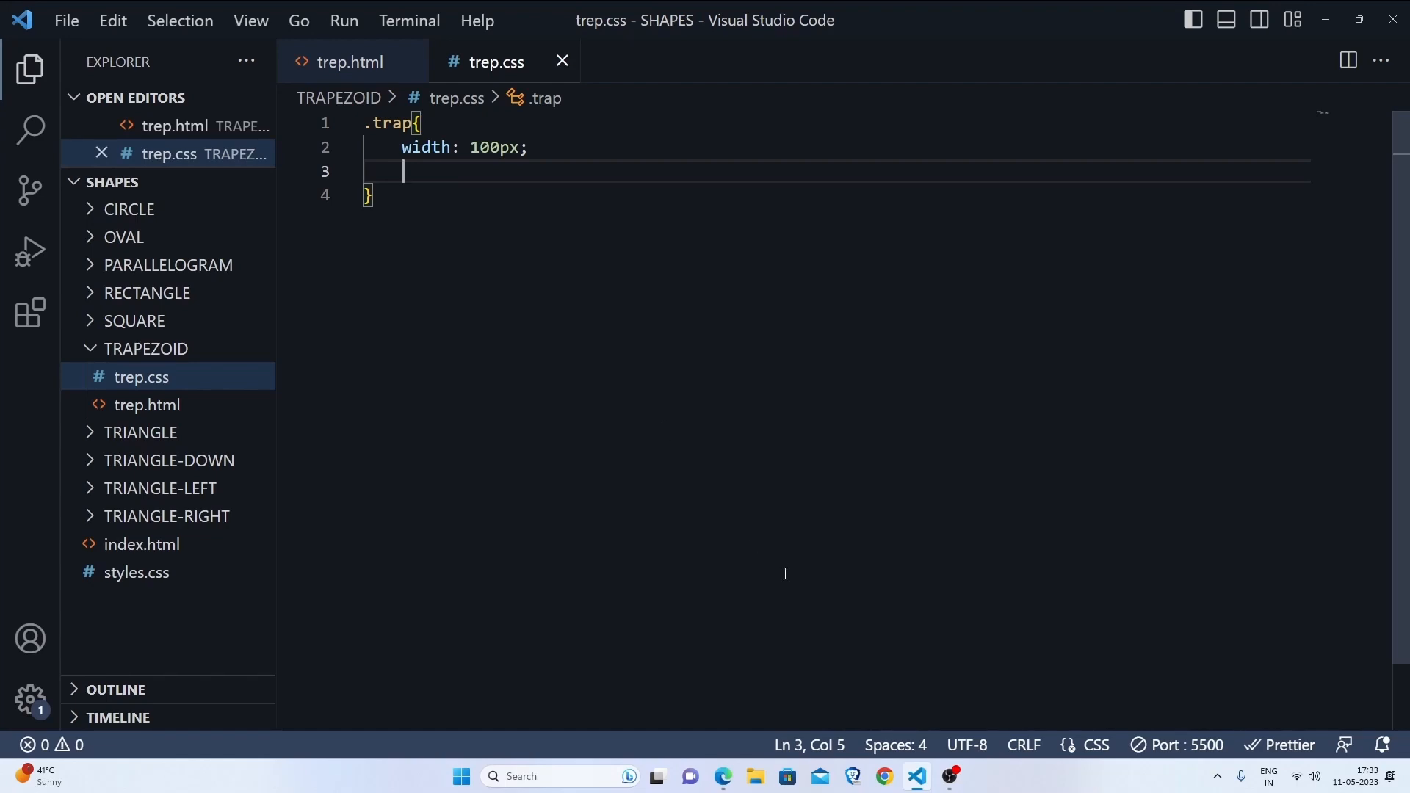
- Check the trapezium image results in Edge as a shape reference, then return to the editor
click(722, 776)
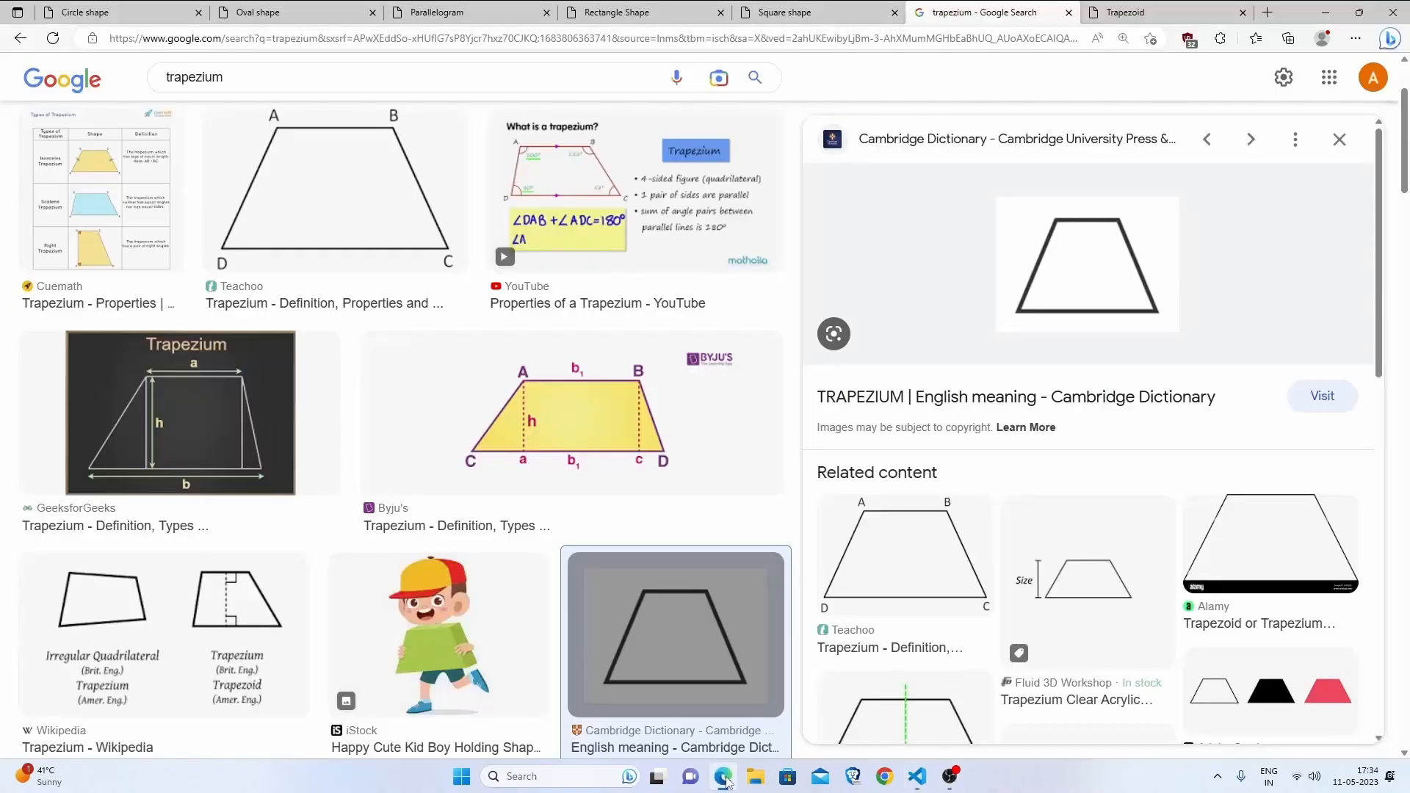
mouse_move(1110, 223)
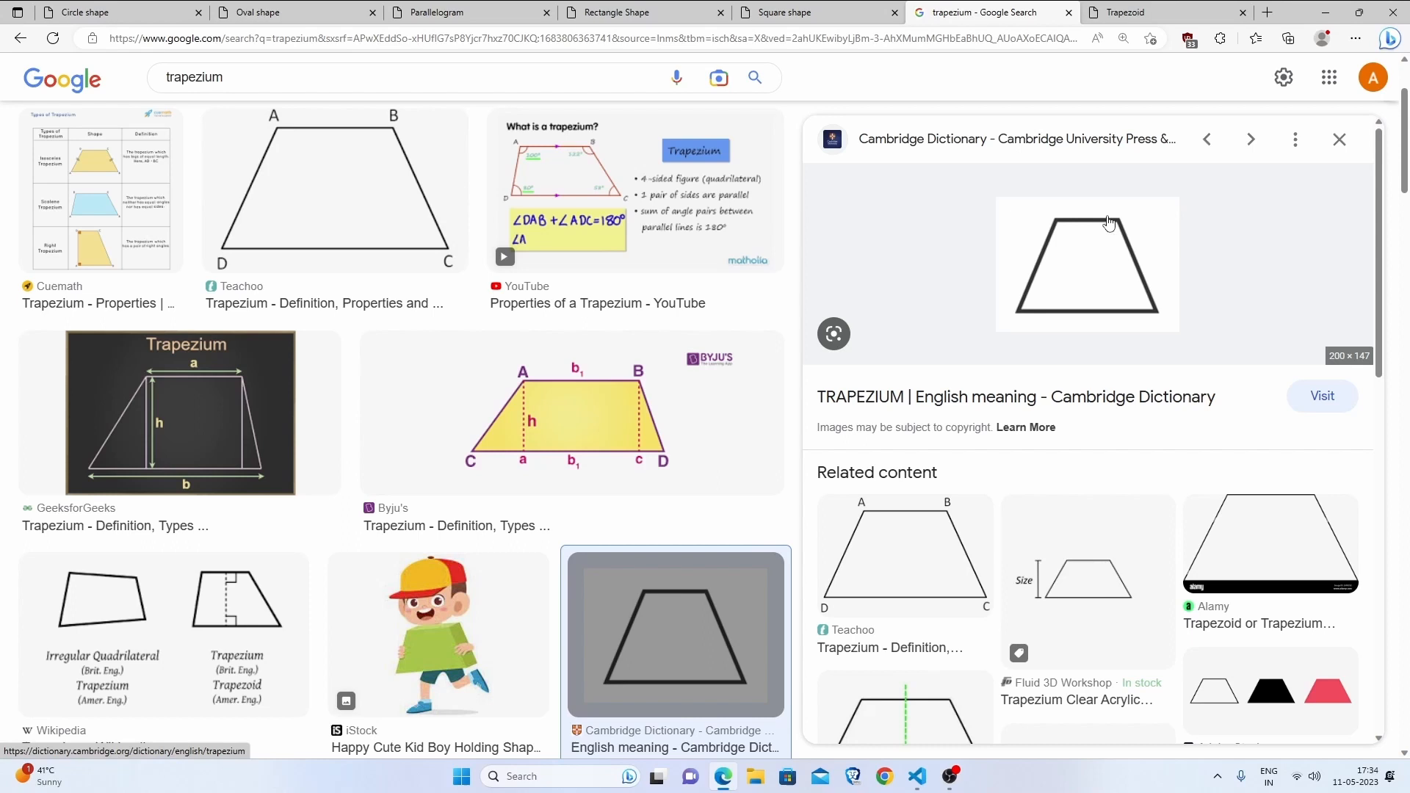
mouse_move(1069, 231)
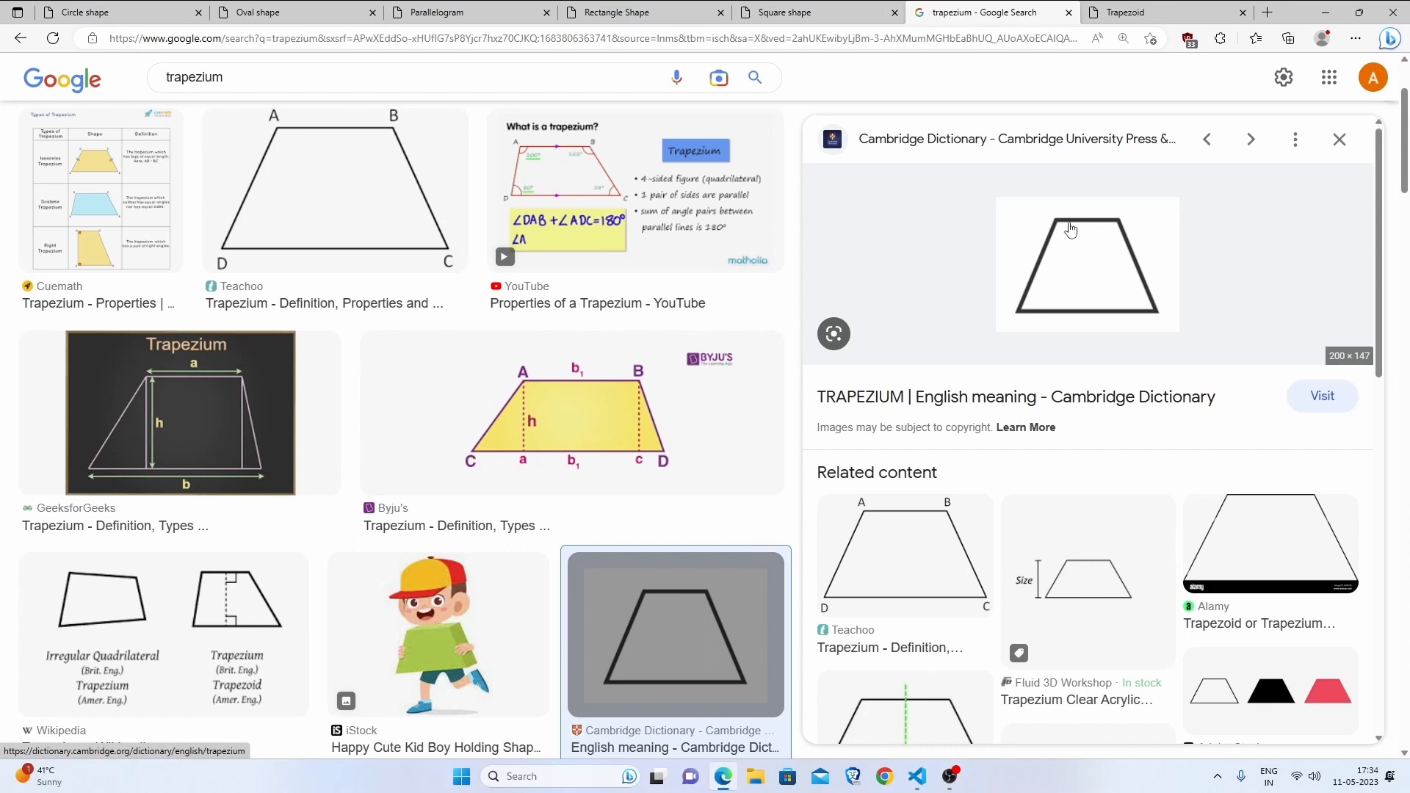
mouse_move(1047, 222)
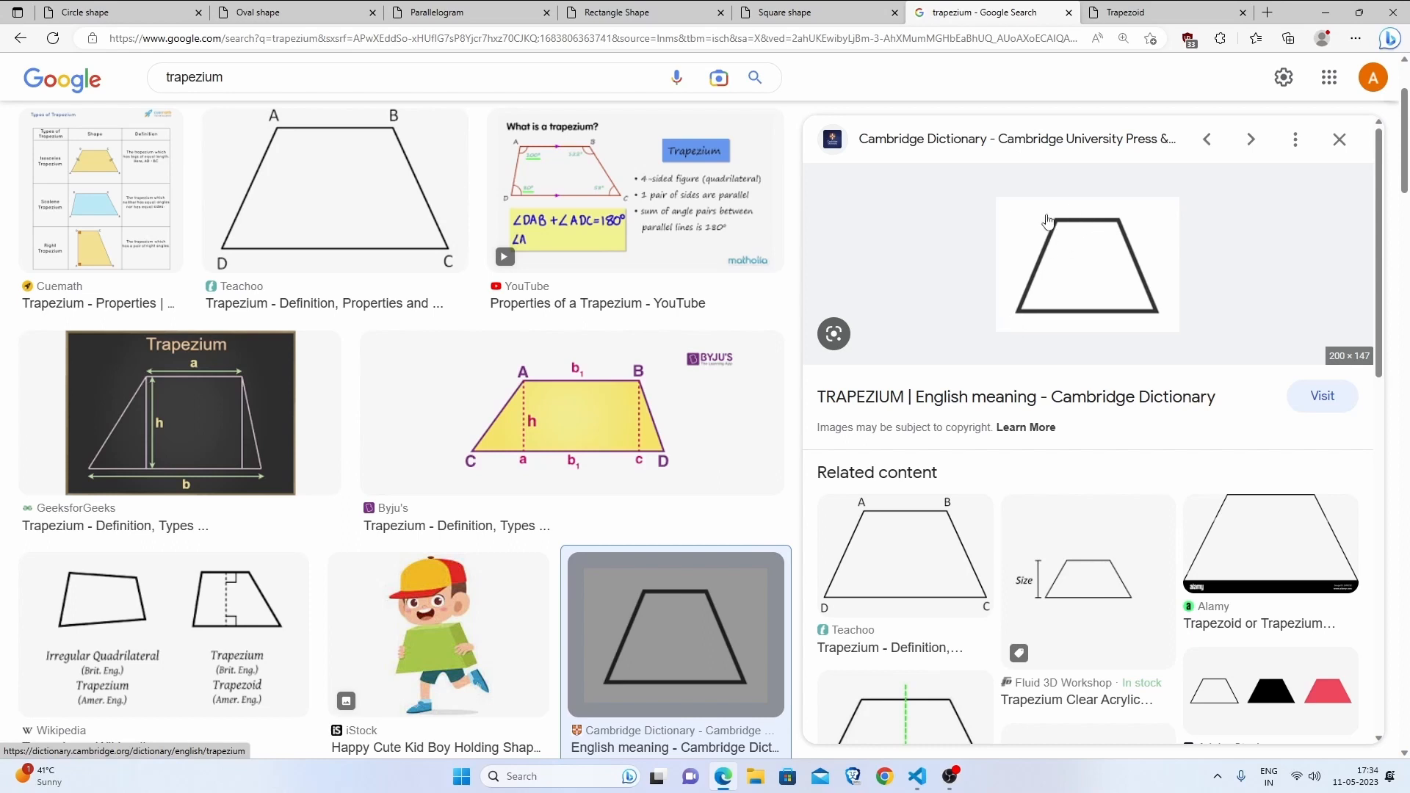
mouse_move(1011, 326)
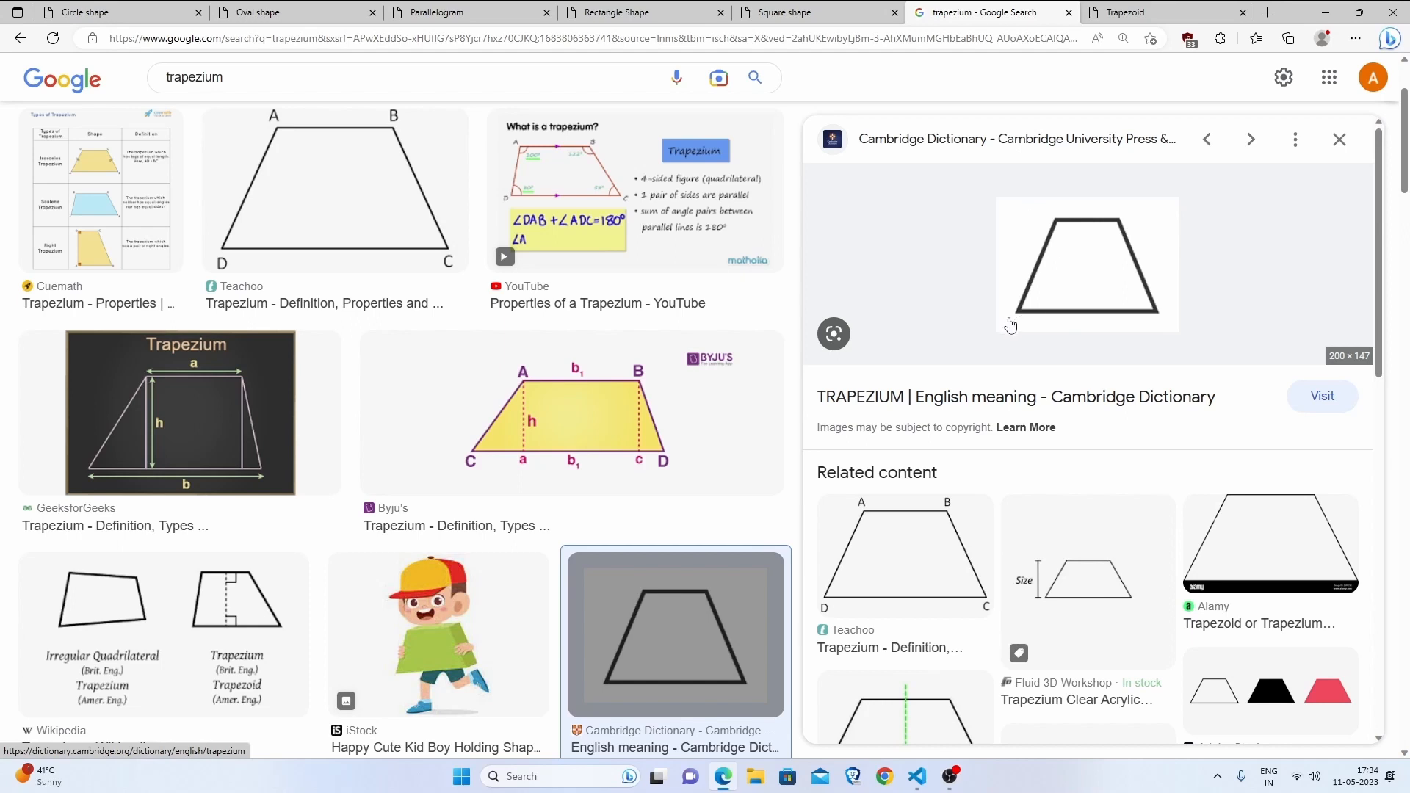
mouse_move(1056, 236)
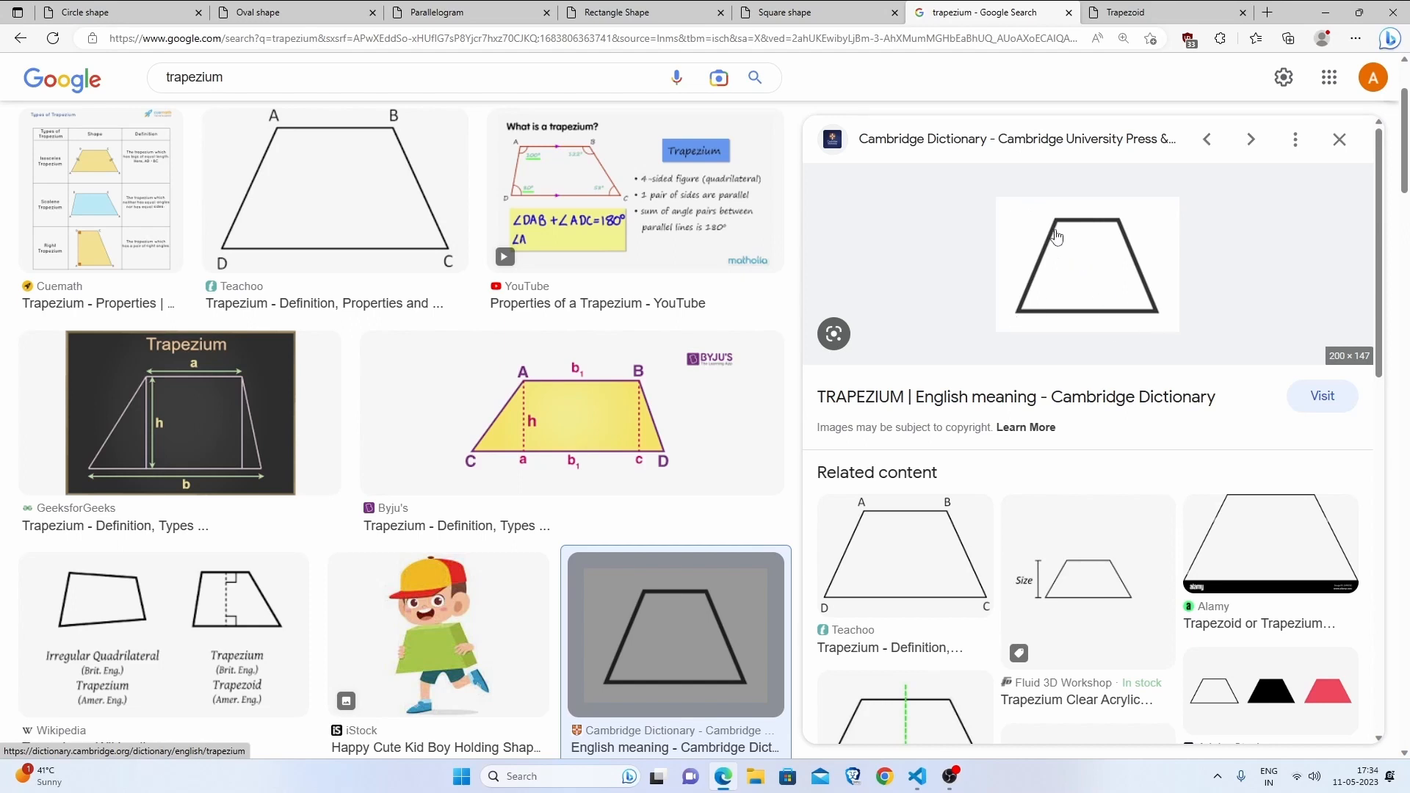
mouse_move(1072, 236)
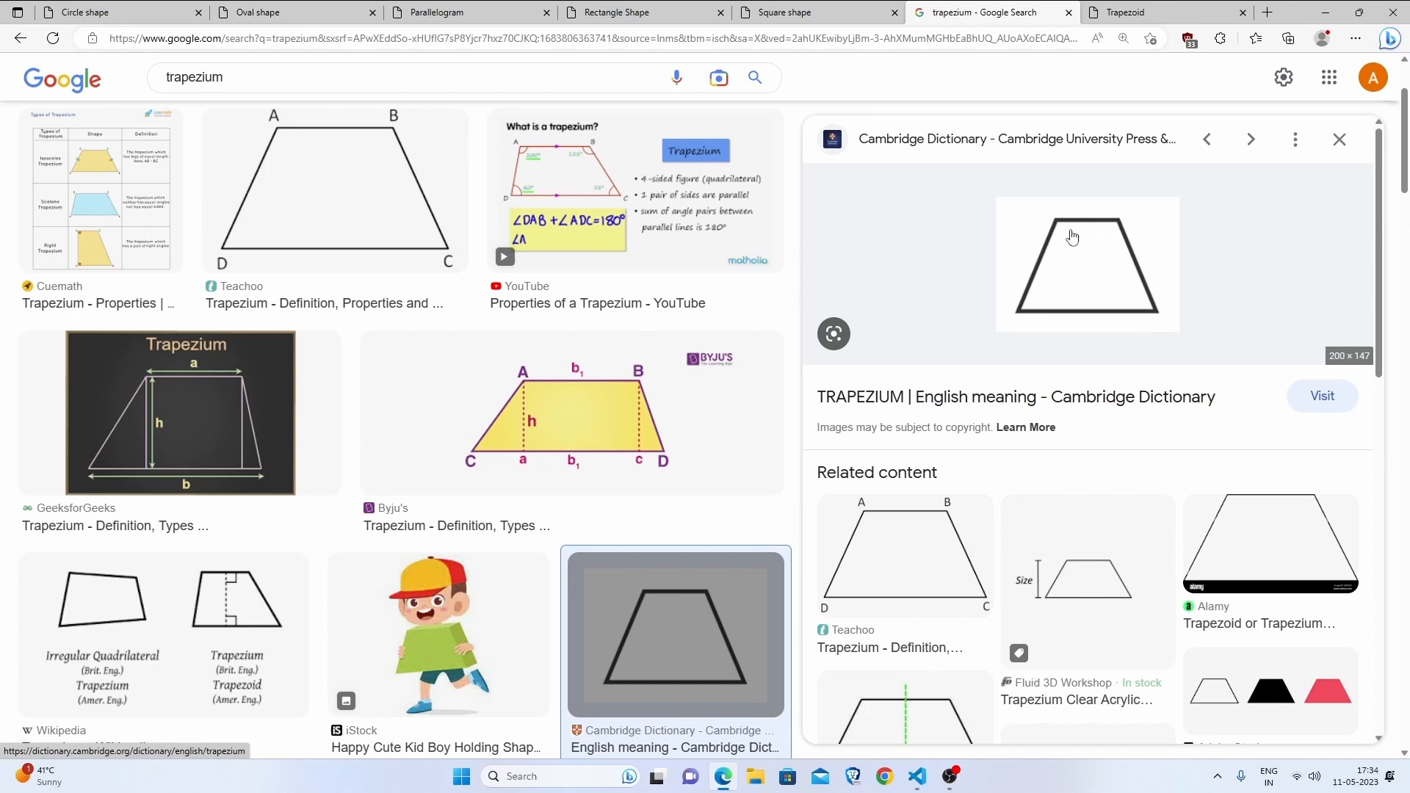
mouse_move(1131, 240)
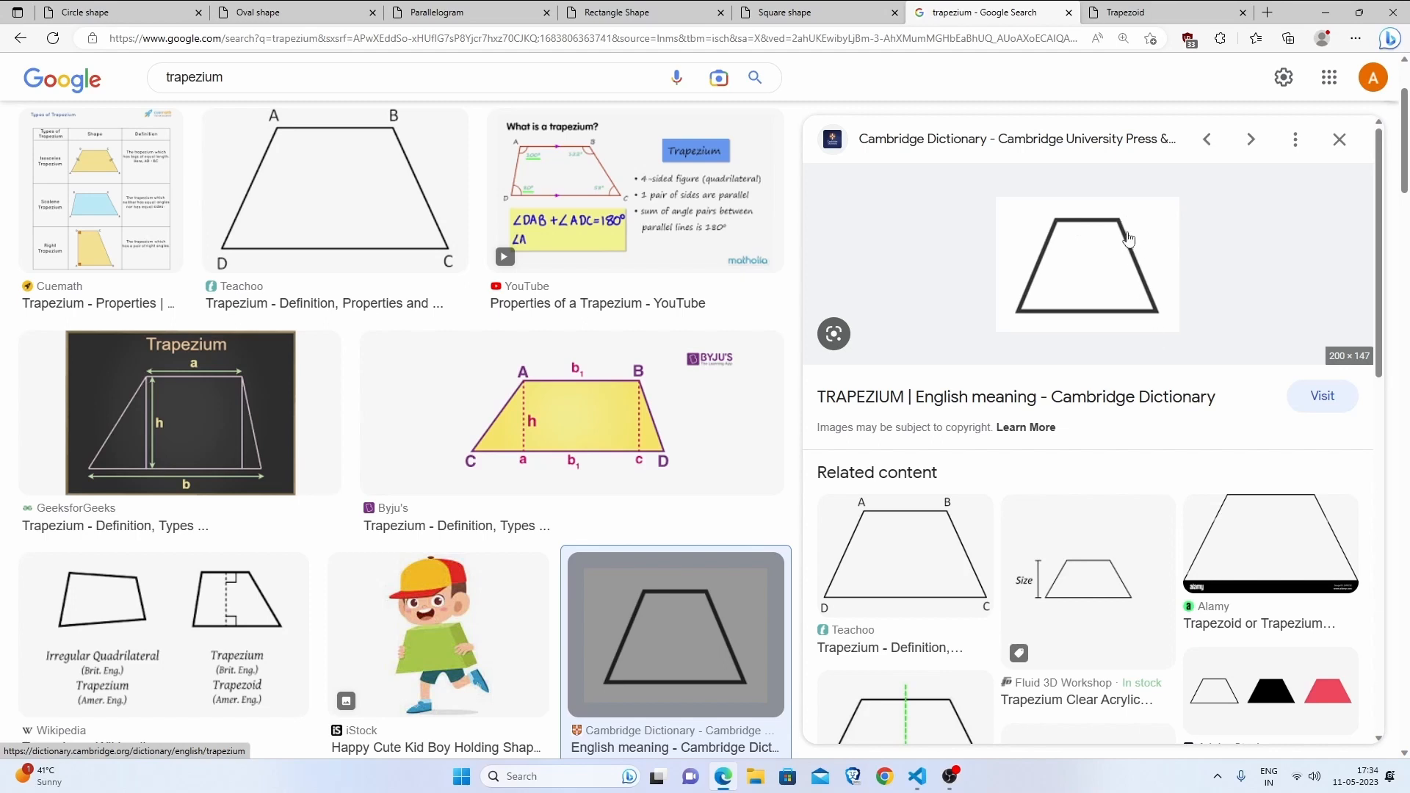
mouse_move(1033, 318)
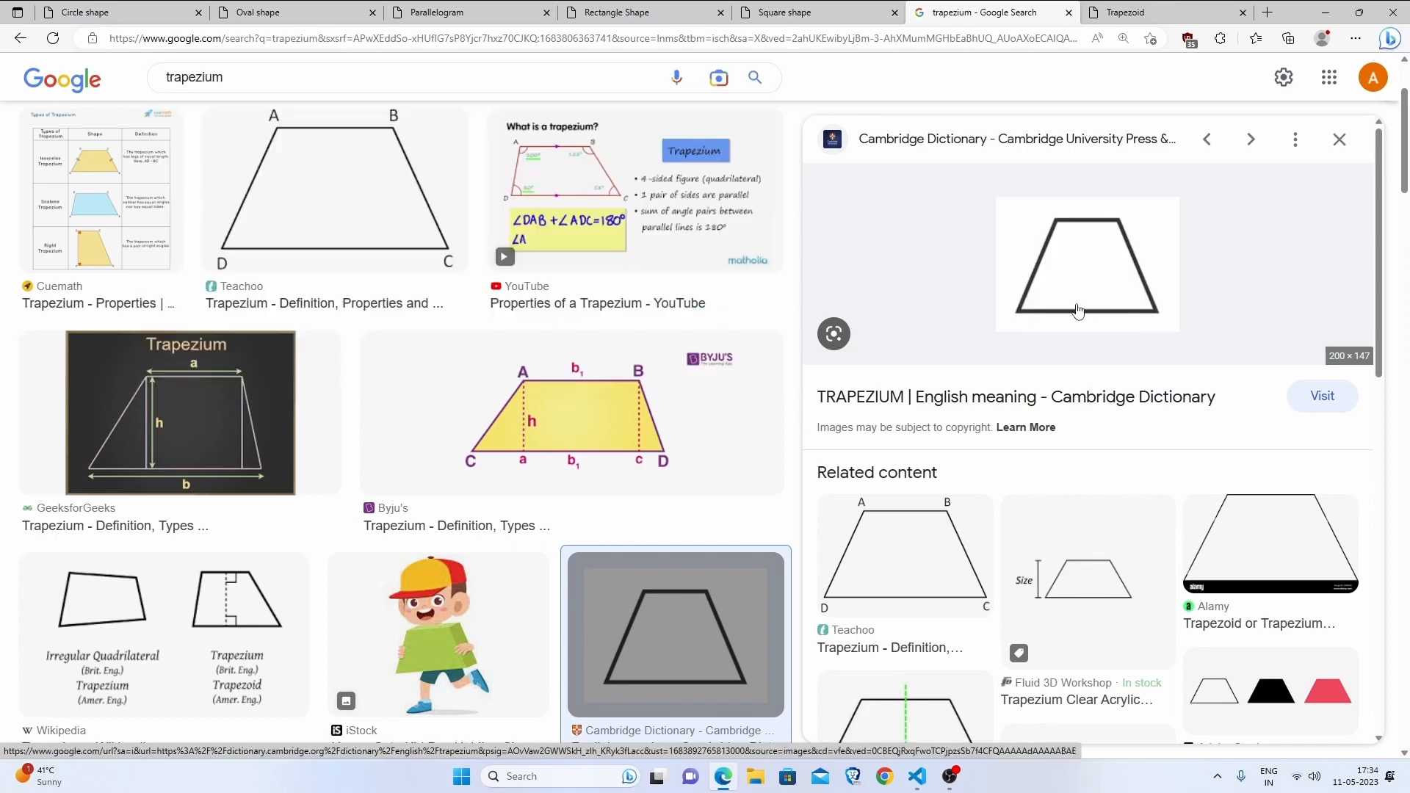
mouse_move(1124, 224)
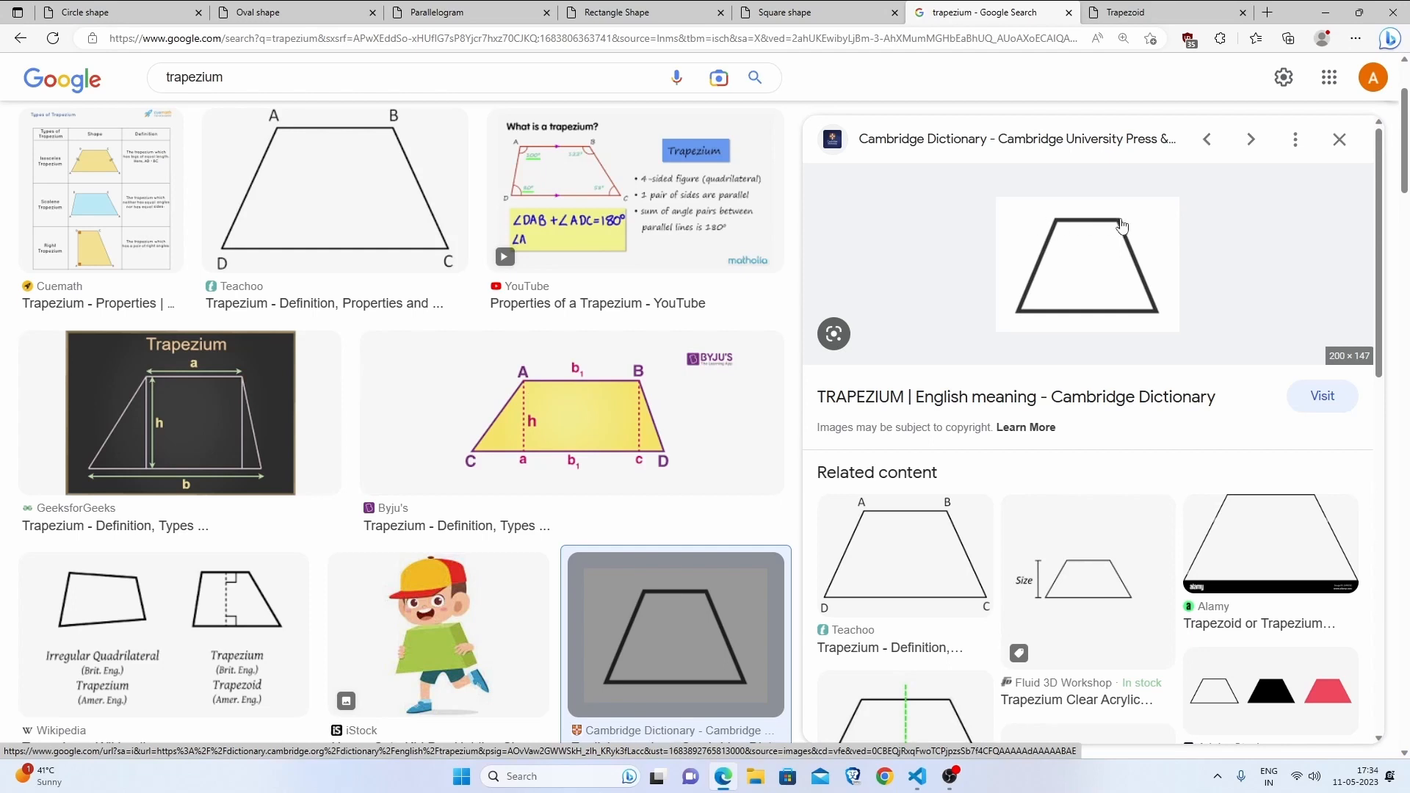
mouse_move(1019, 318)
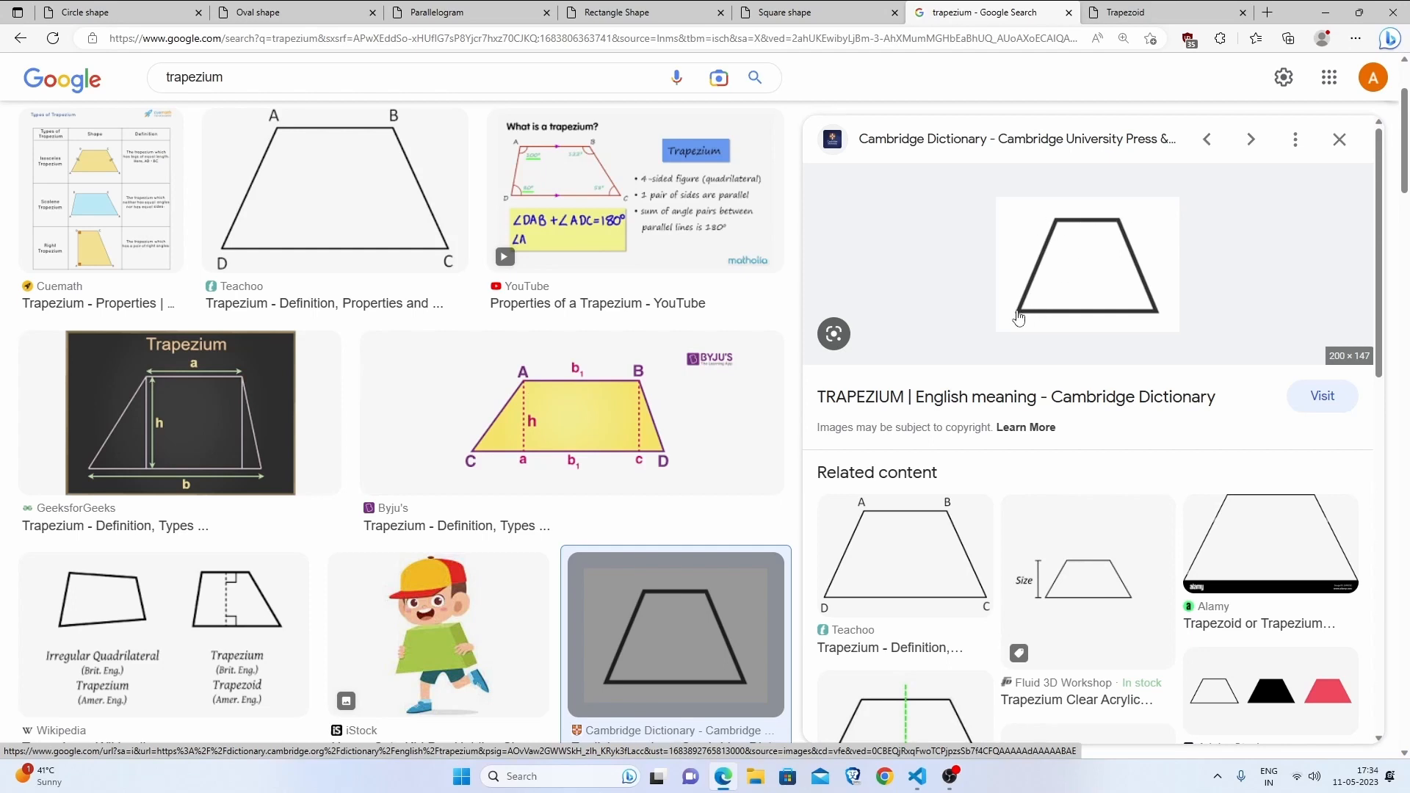
mouse_move(1162, 322)
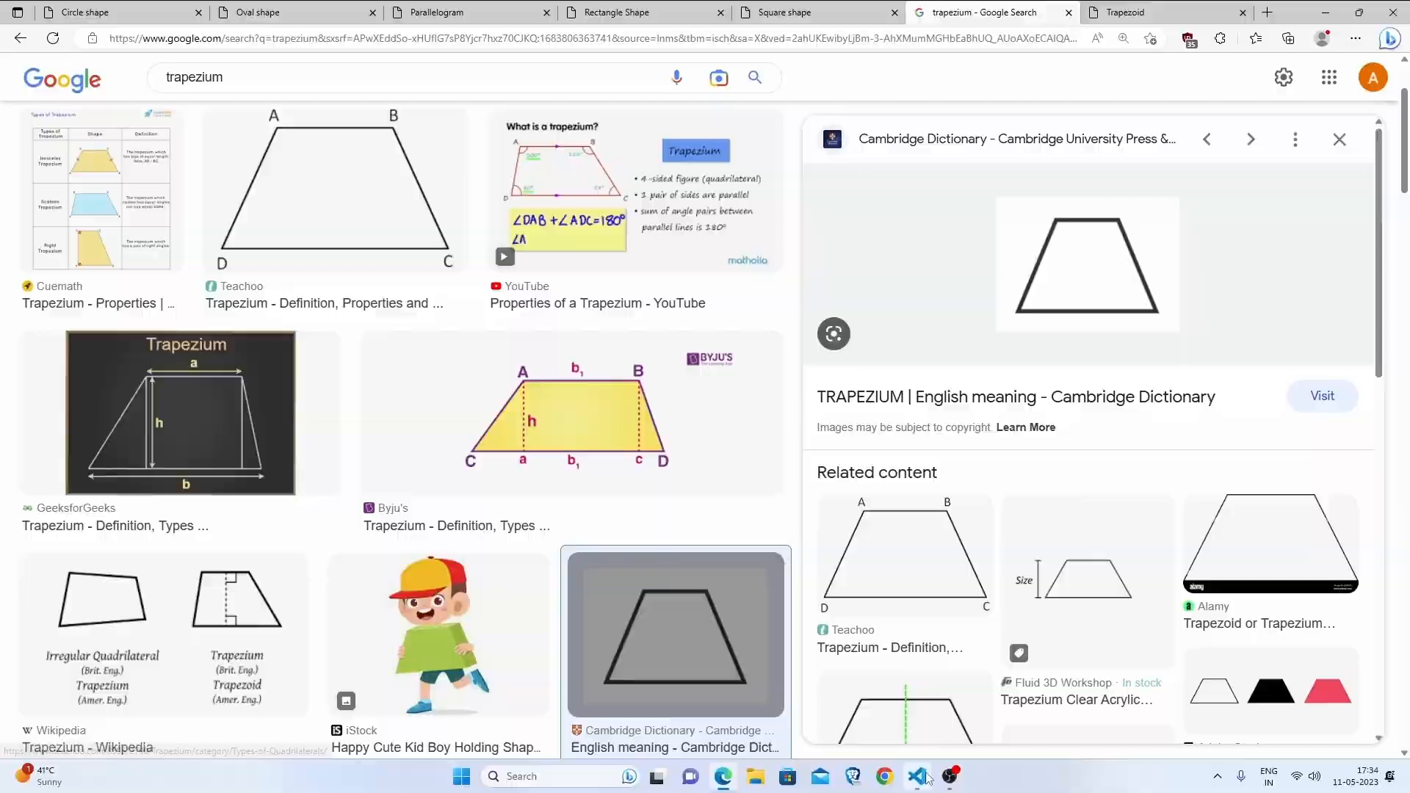
click(916, 775)
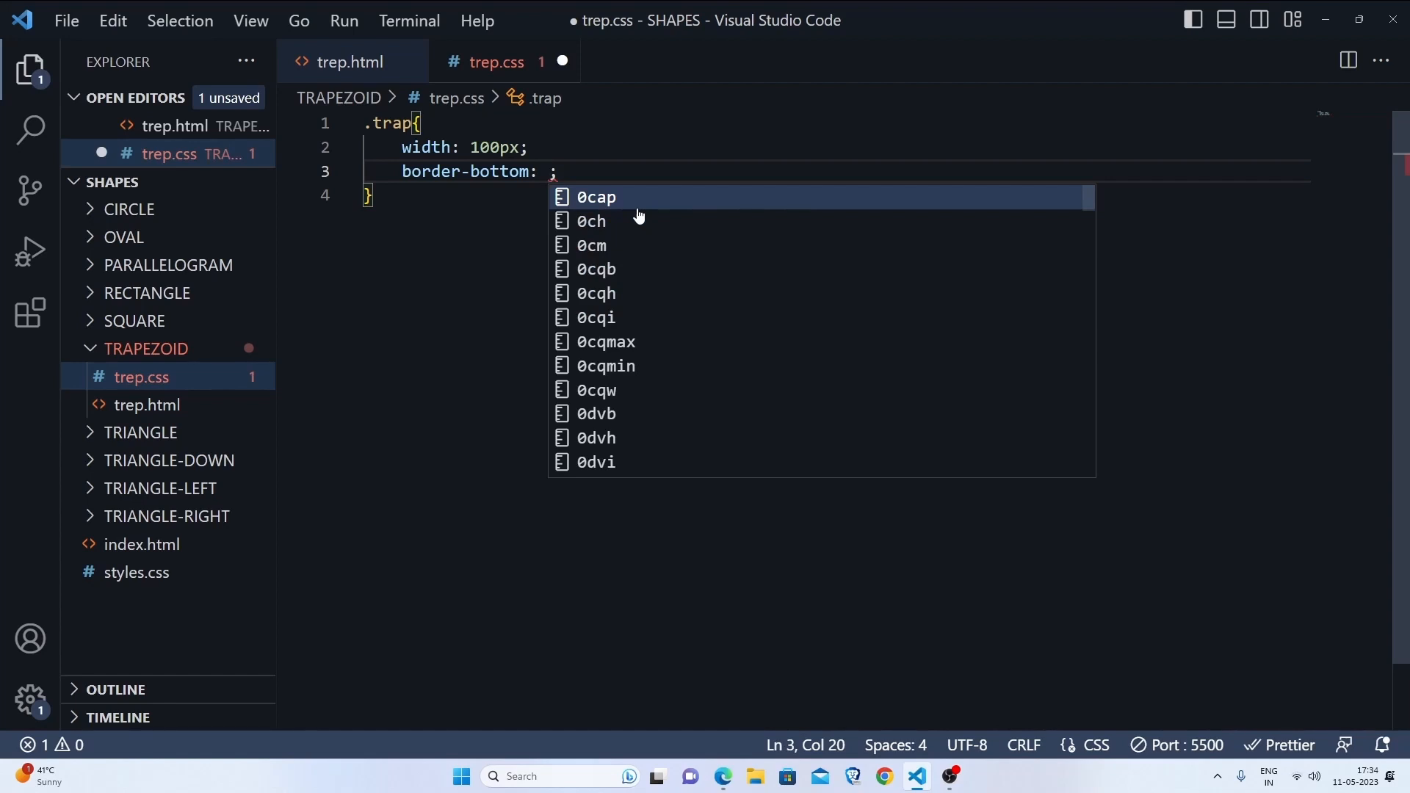
- Complete border-bottom: 40px solid black in the .trap rule and place the cursor after it
text(40px solid)
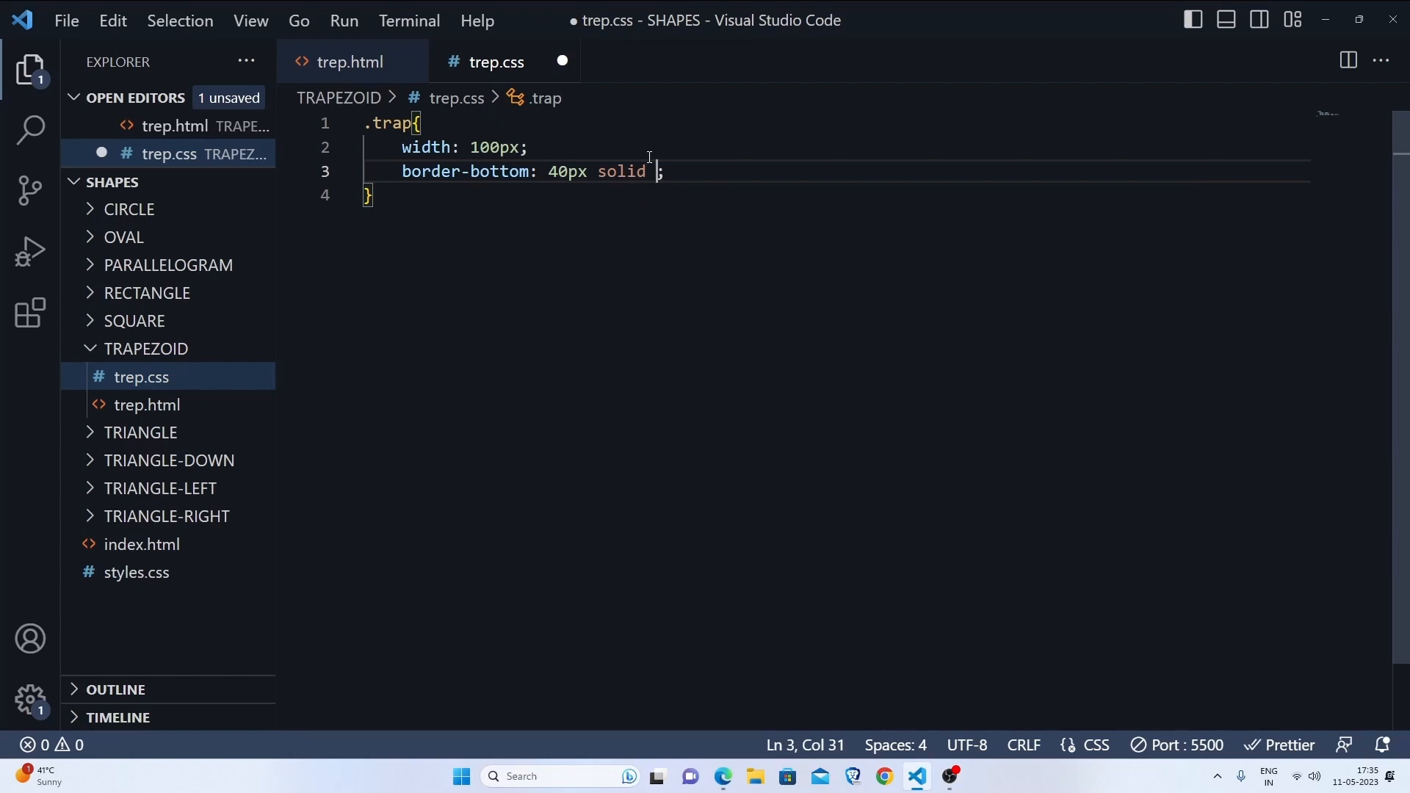
text(black)
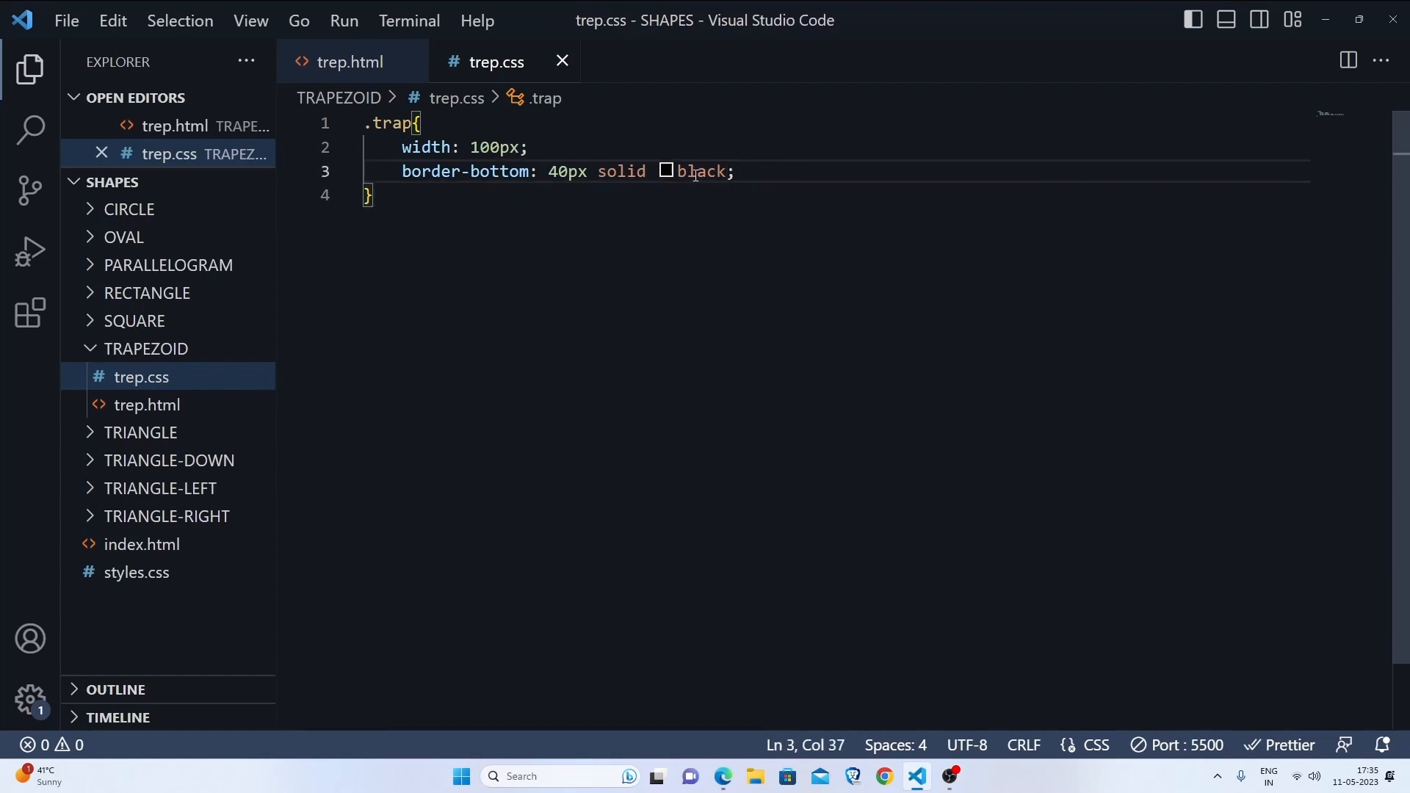
double_click(701, 172)
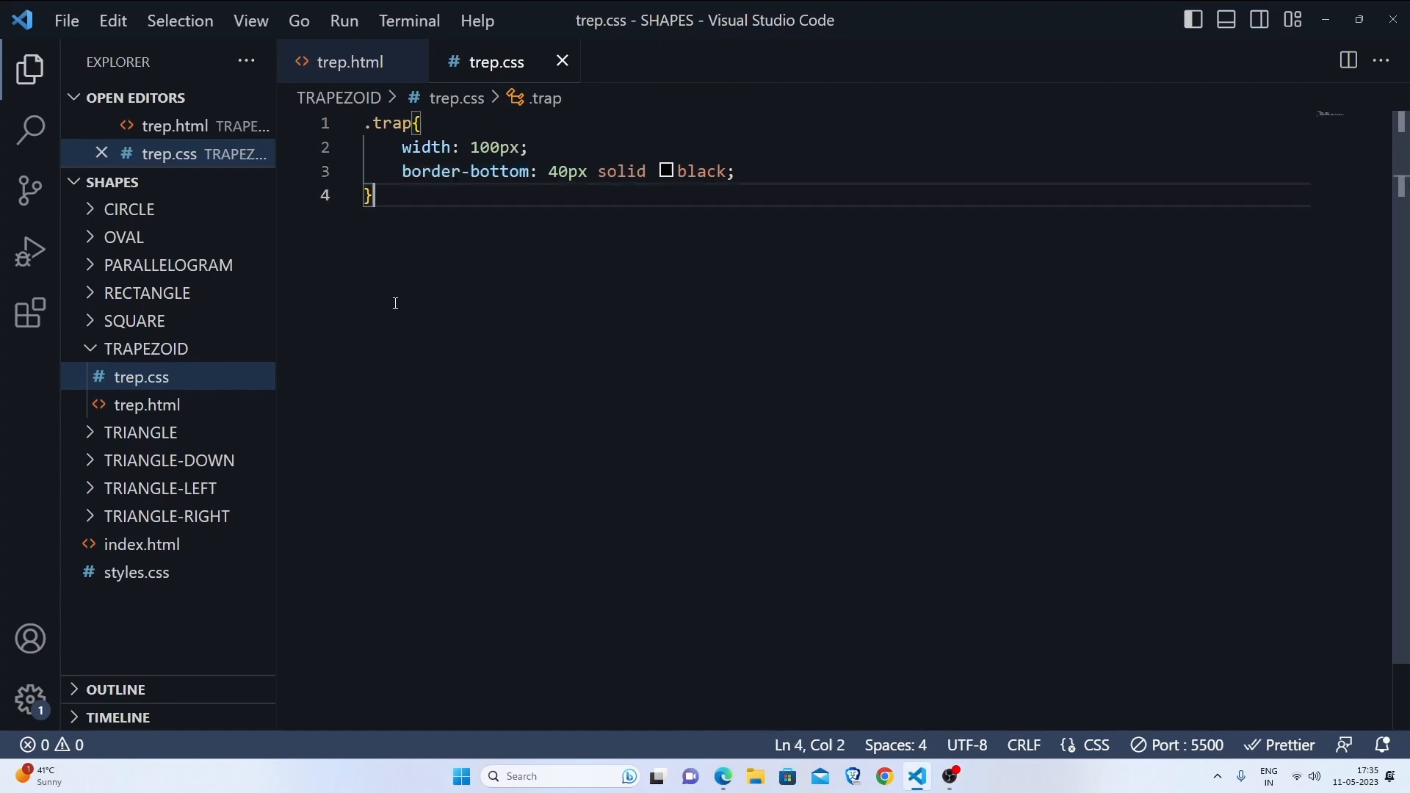
click(838, 172)
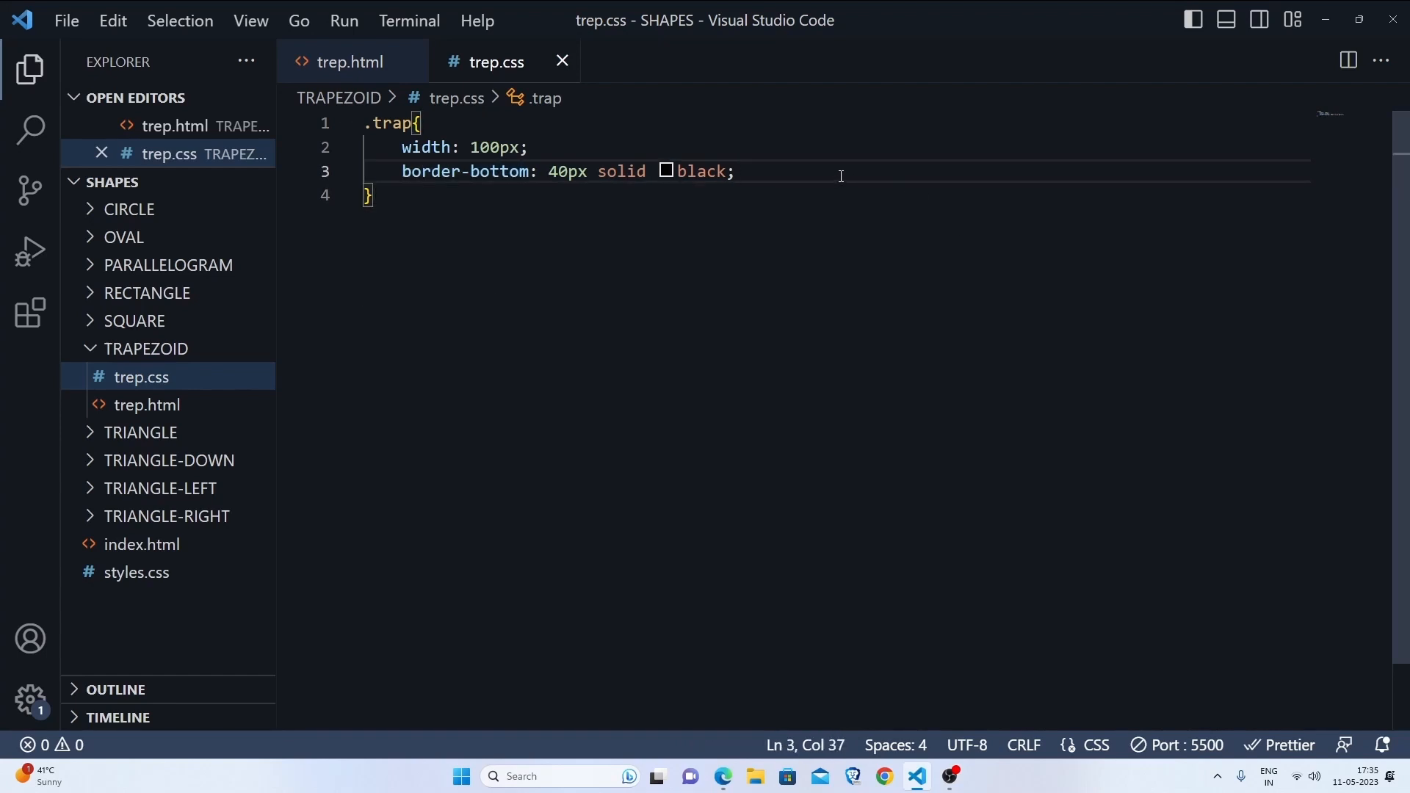
- Add a border-right declaration with a px size, solid and transparent on a new line
key(enter)
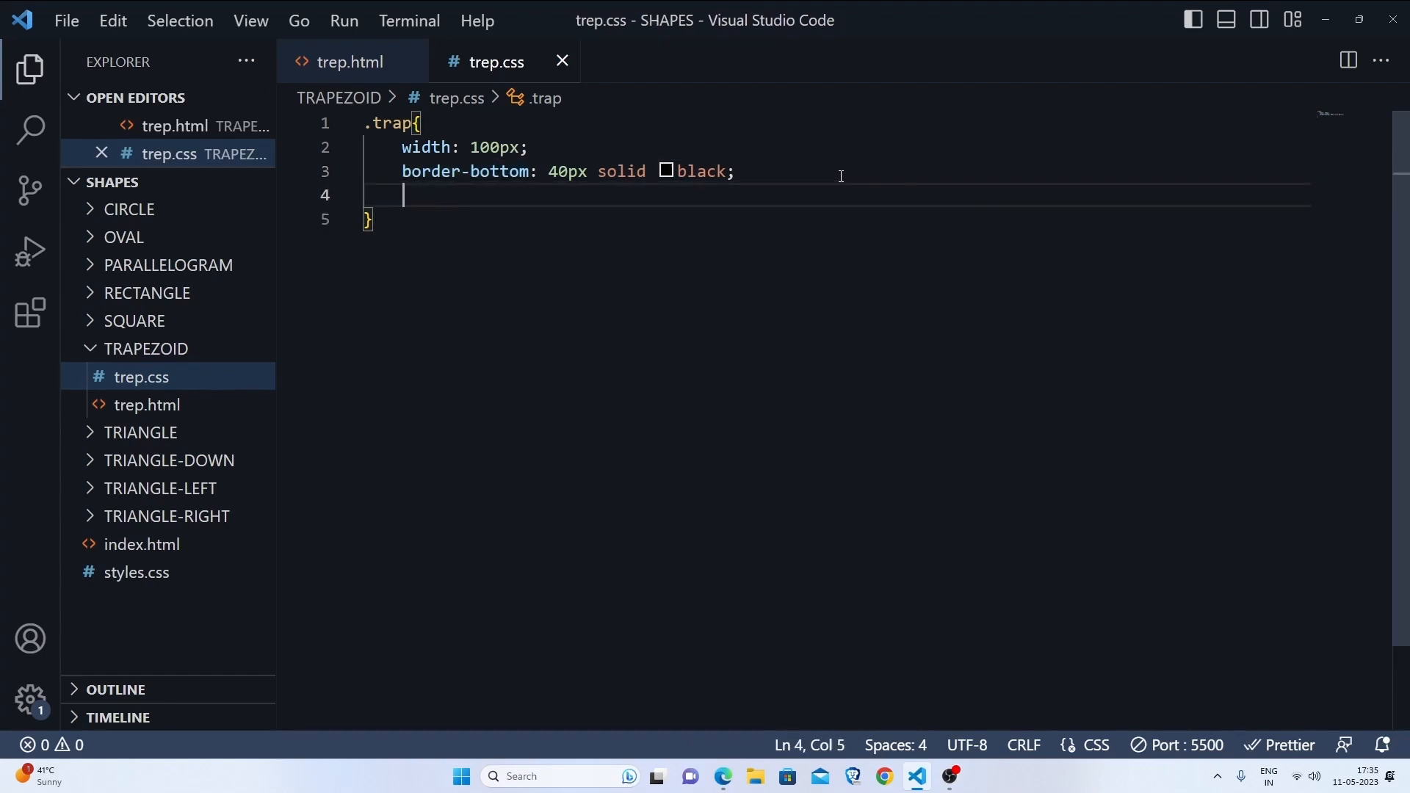
text(border-right: ;)
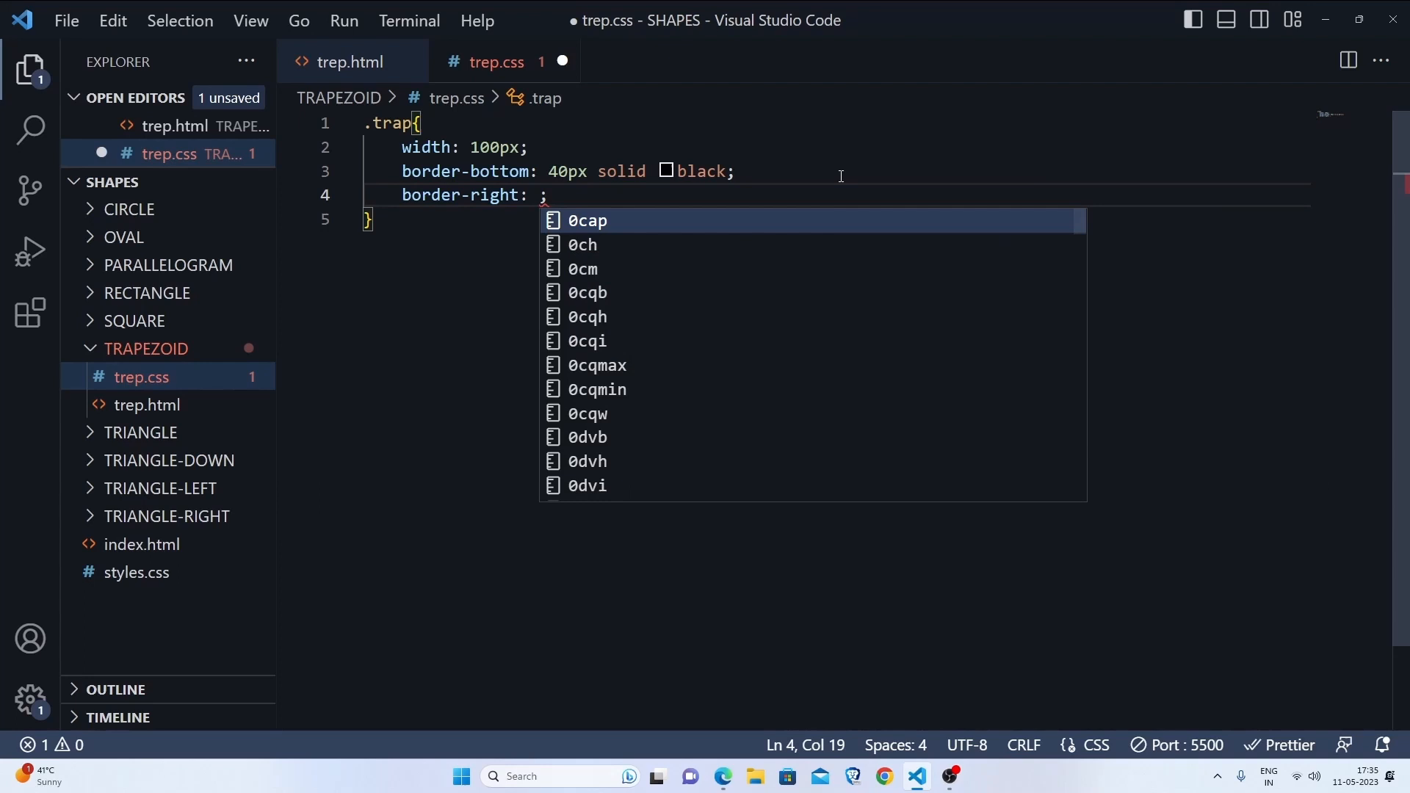
text(2)
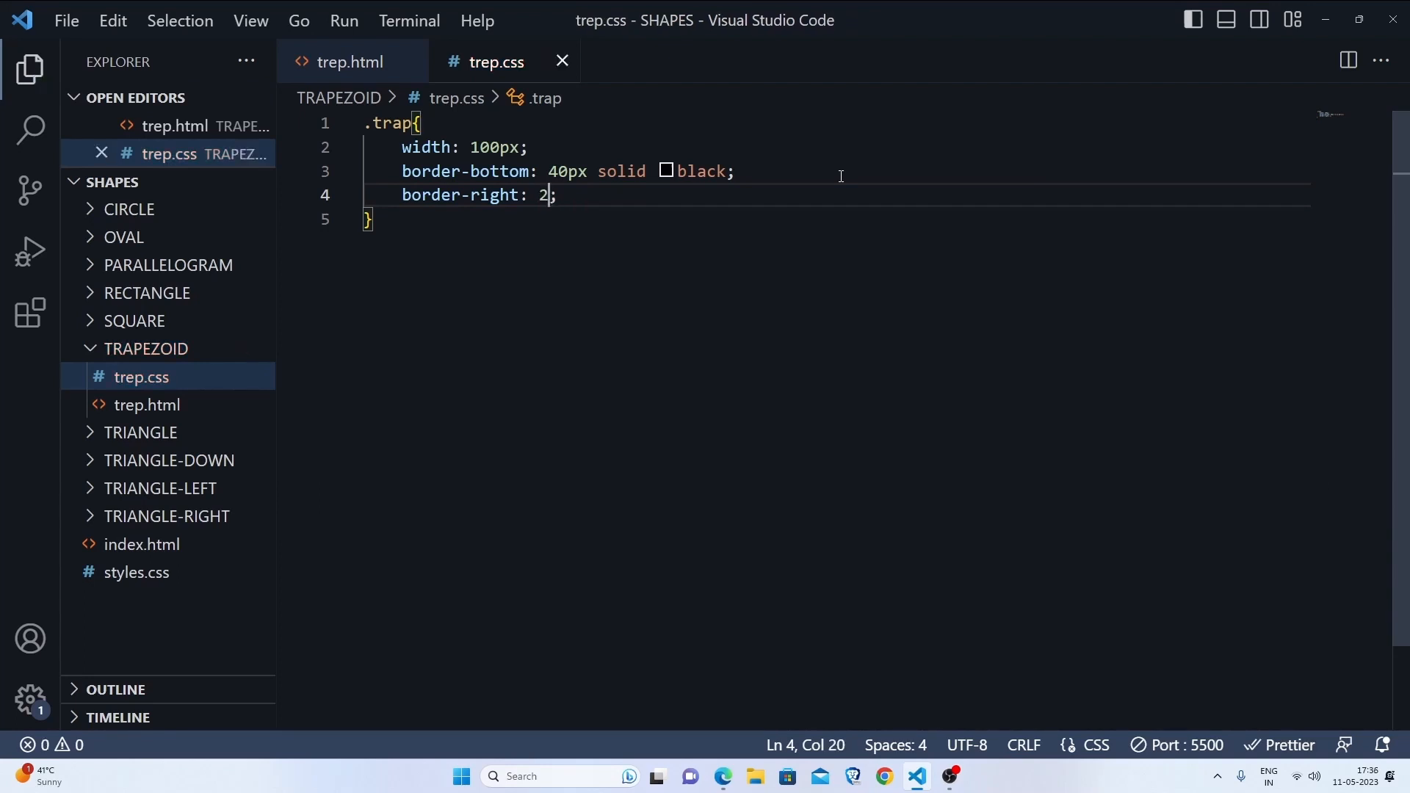
text(5)
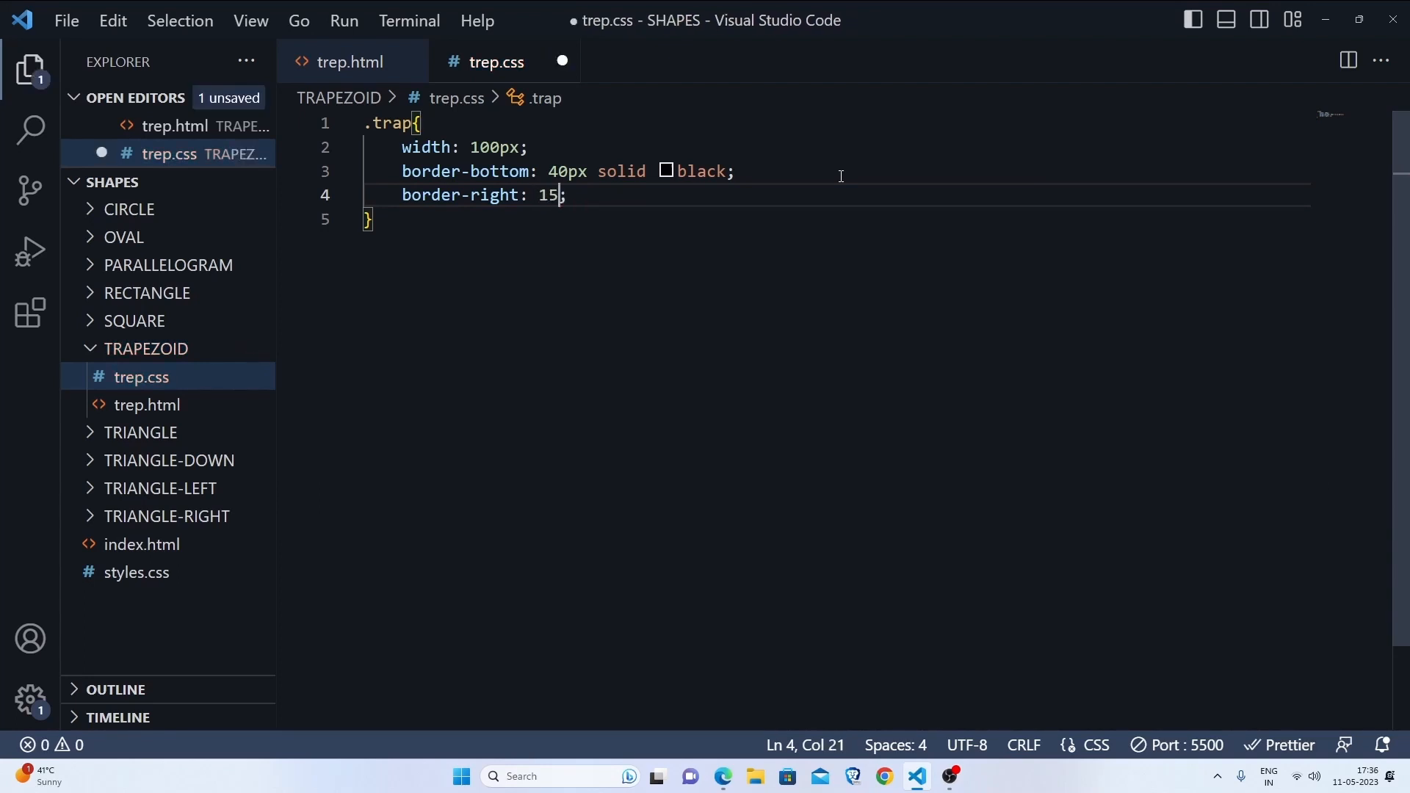
text(px)
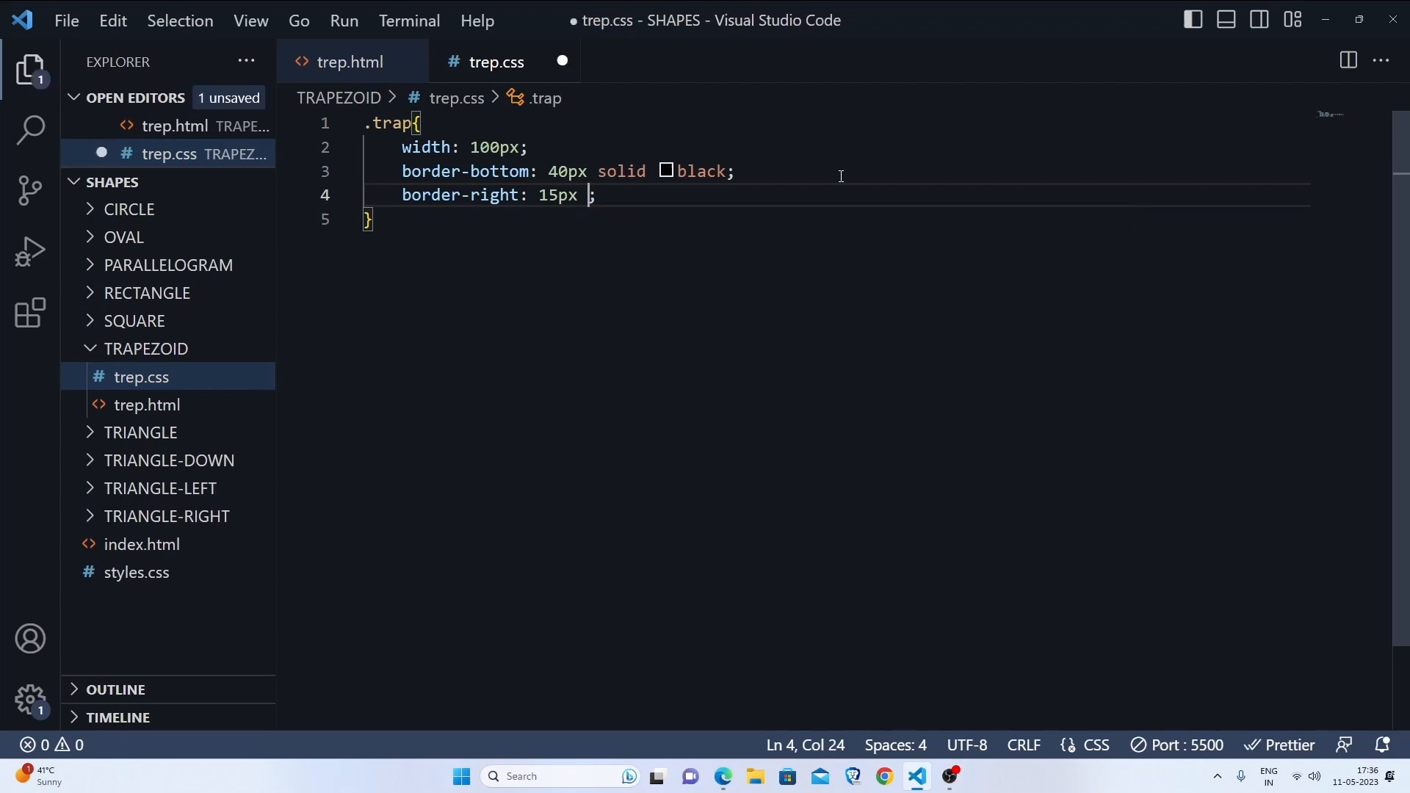
text(solid trans)
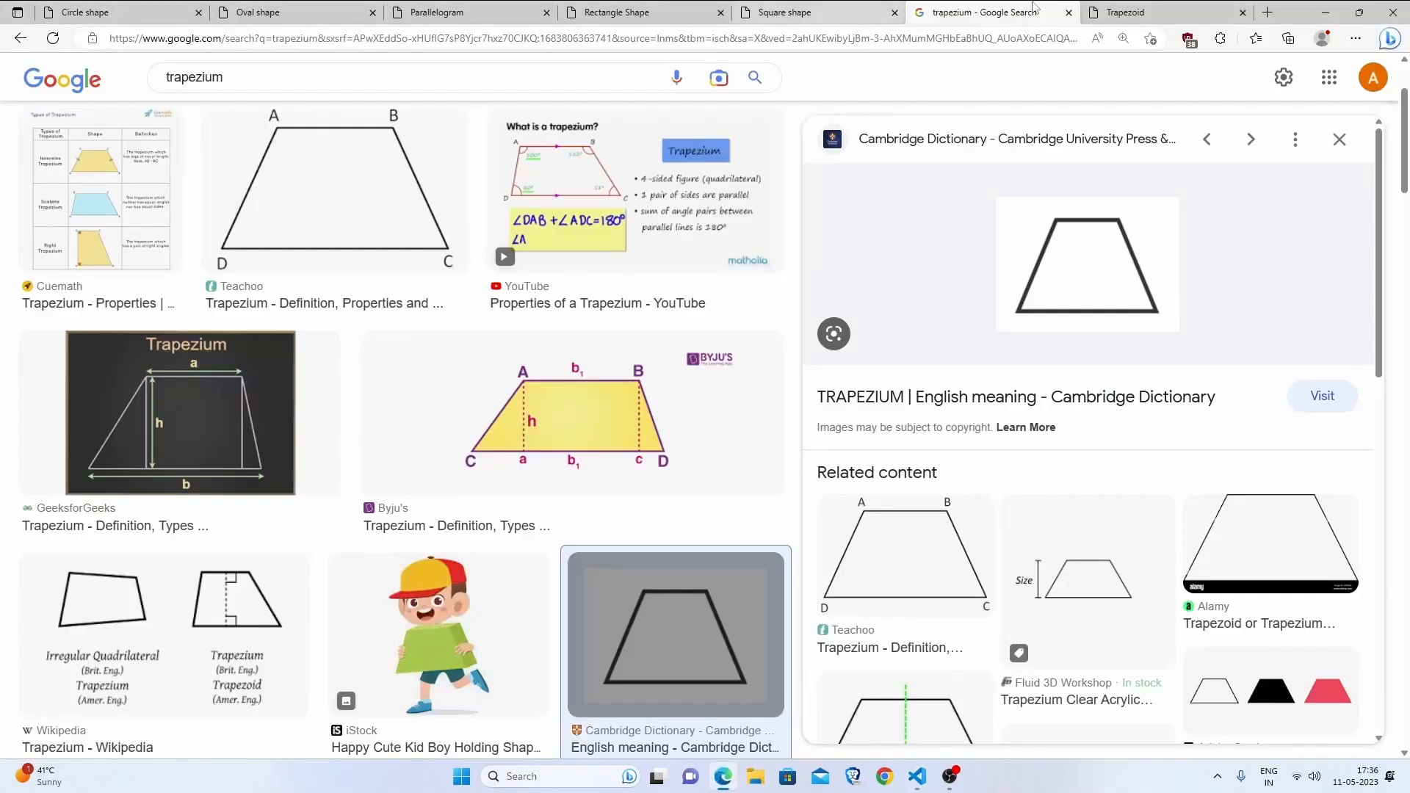
click(916, 775)
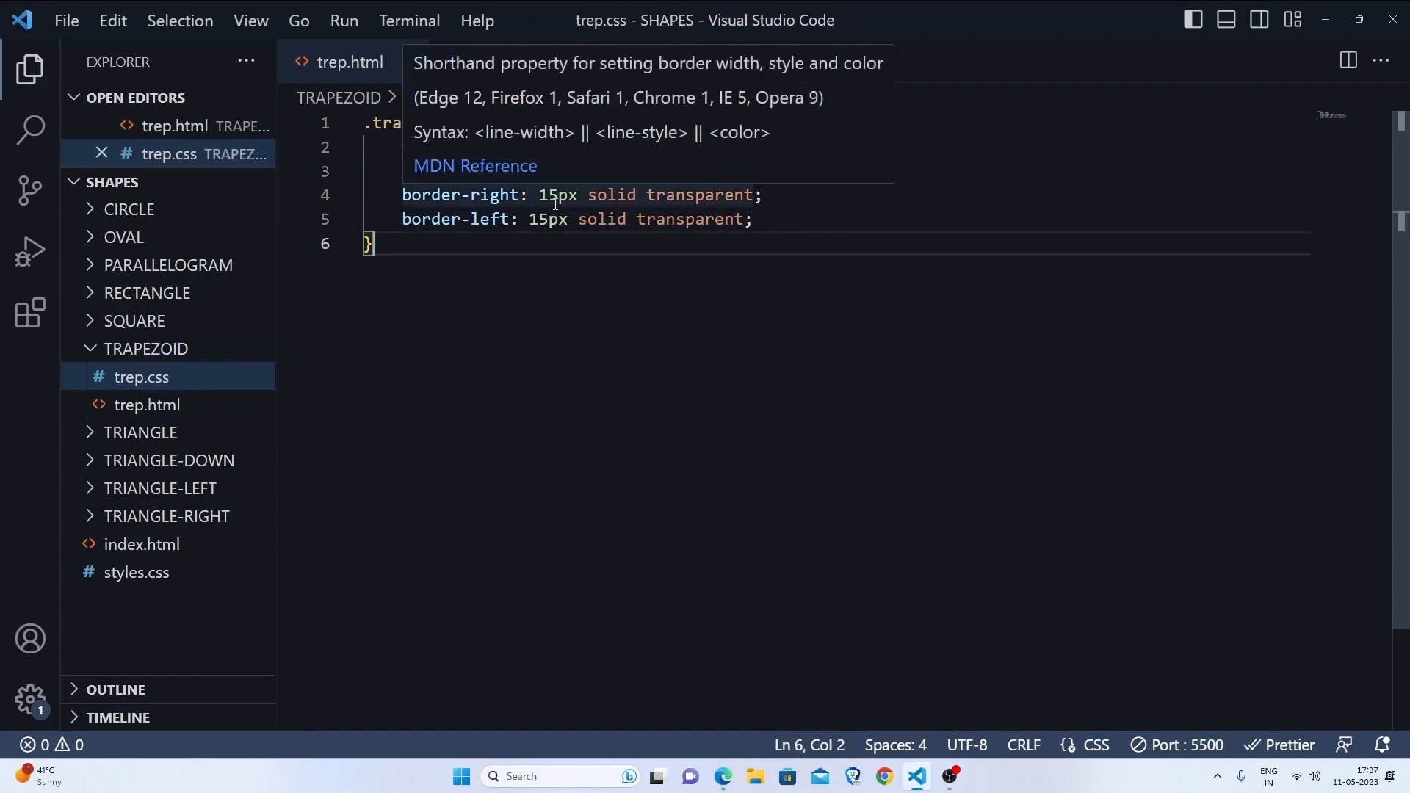
- Enlarge the side borders to 50px alongside the 100px bottom border and save trep.css
text(50)
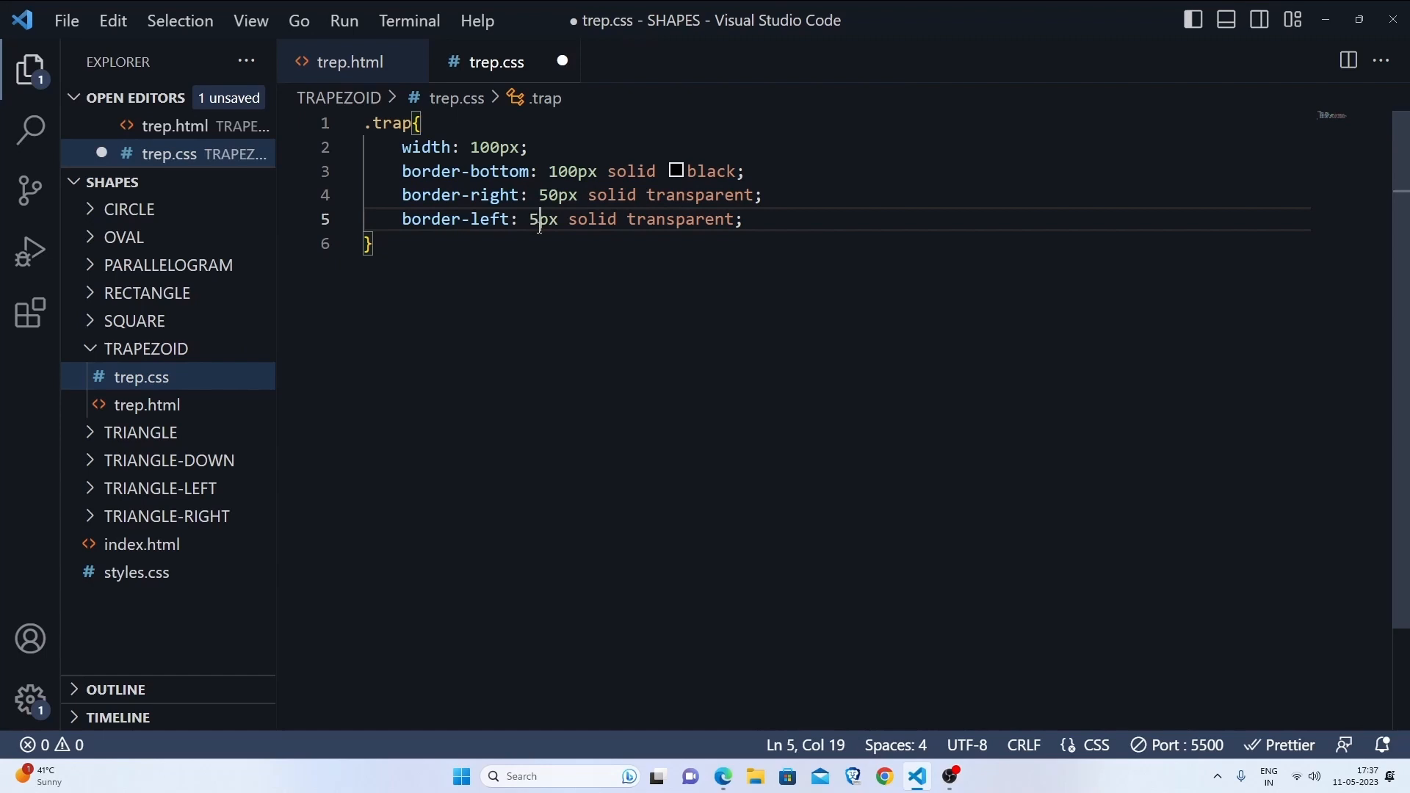
key(ctrl+s)
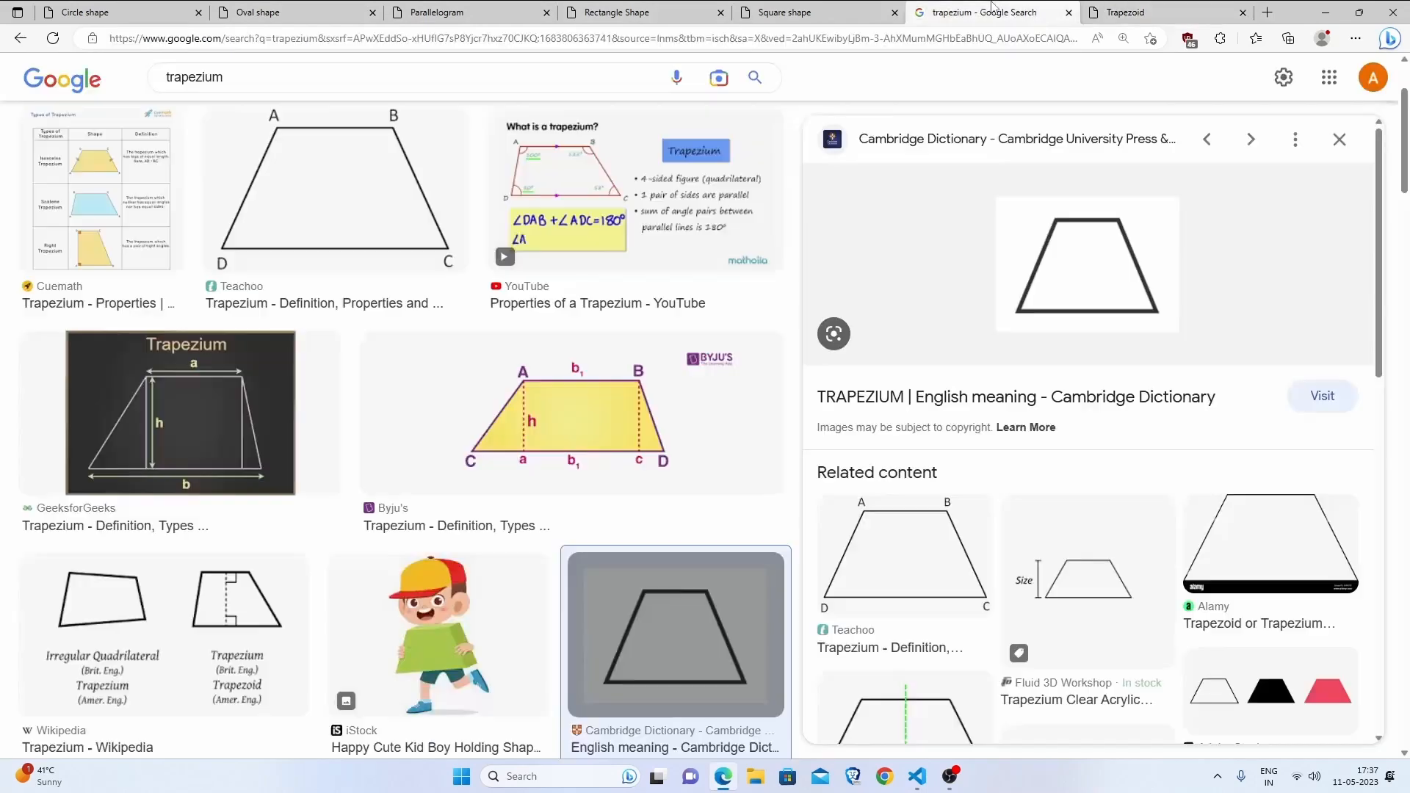
- Switch from Edge back to the saved trep.css in VS Code
click(916, 775)
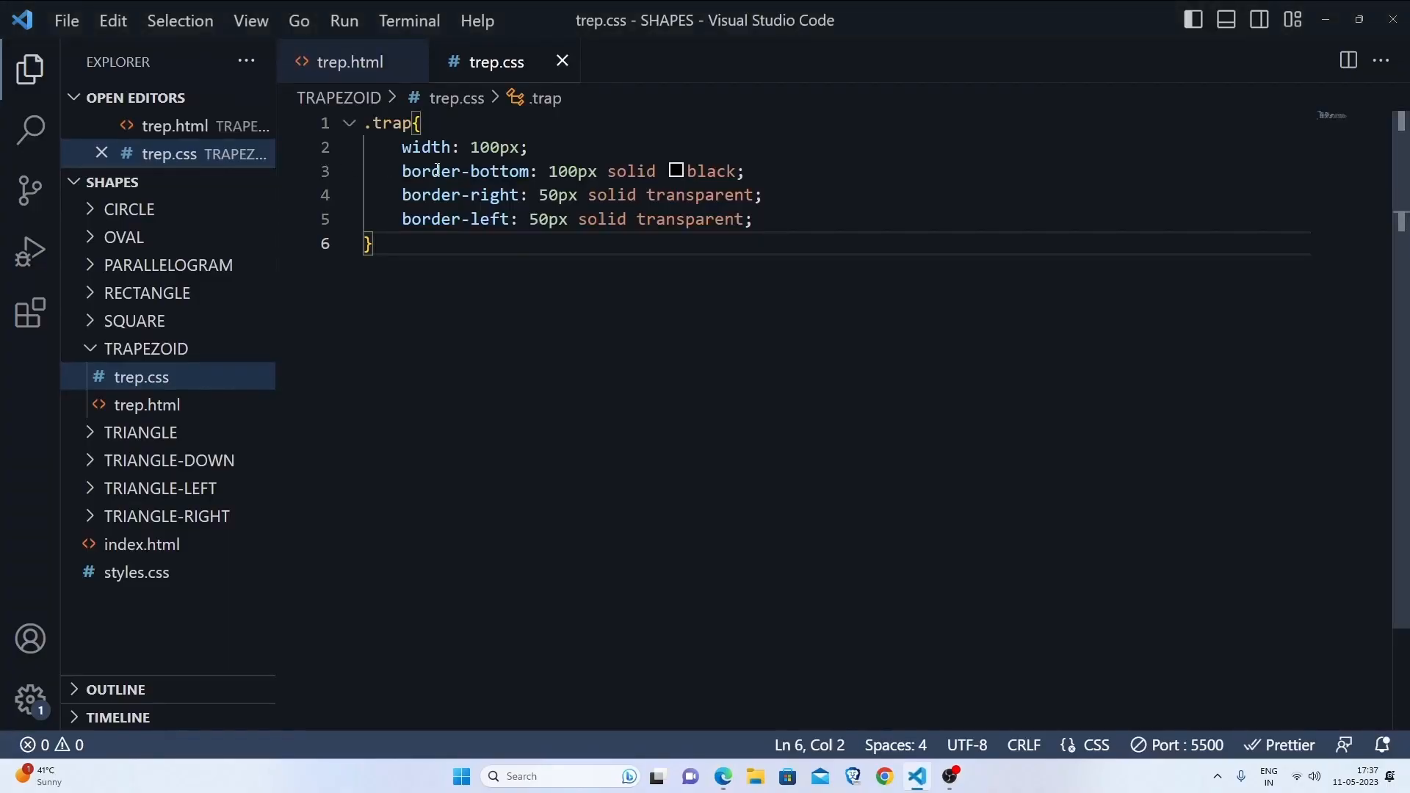